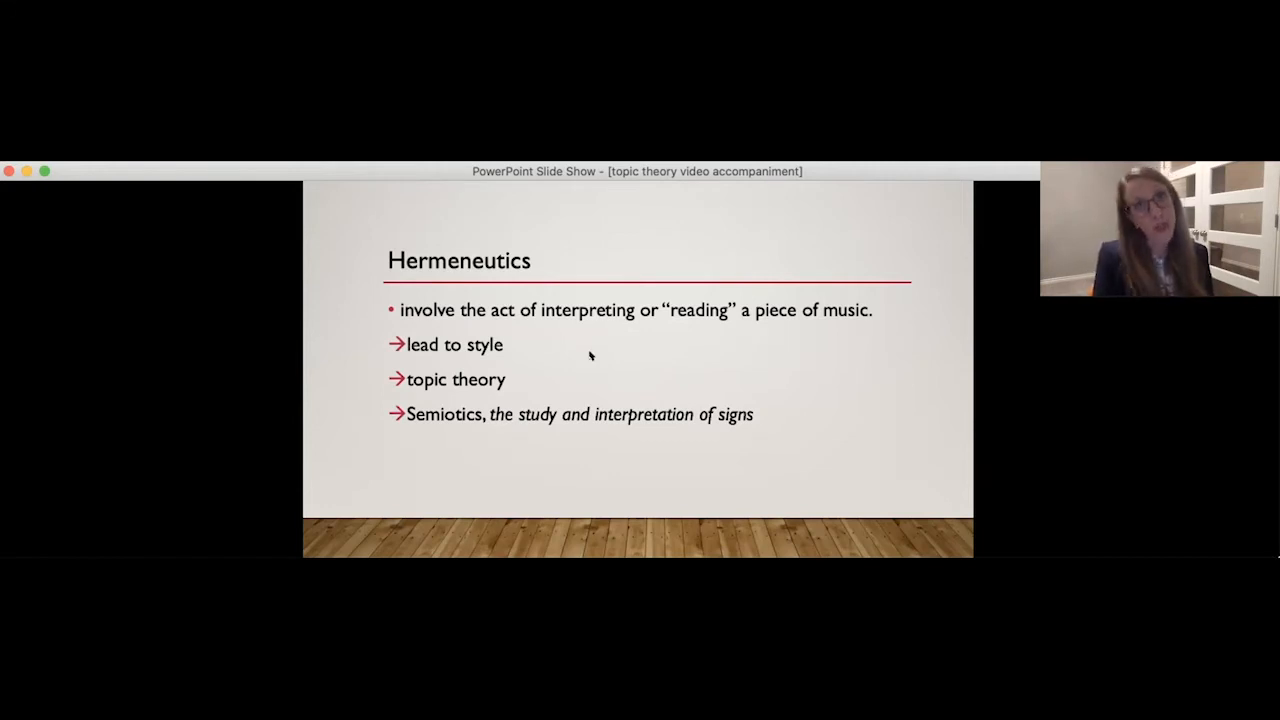
- Advance the slide show past Hermeneutics to the Topic Theory Recap slide on Ratner and topoi
{"action": "key", "text": "right"}
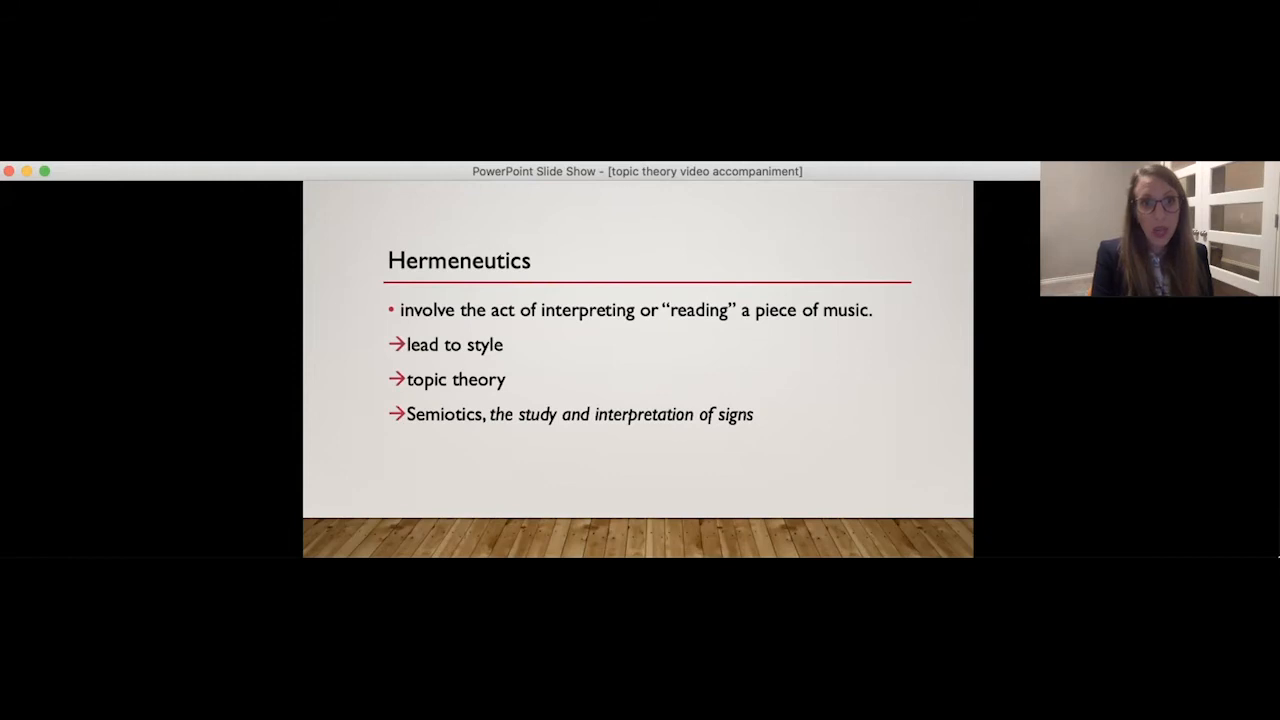
{"action": "key", "text": "right"}
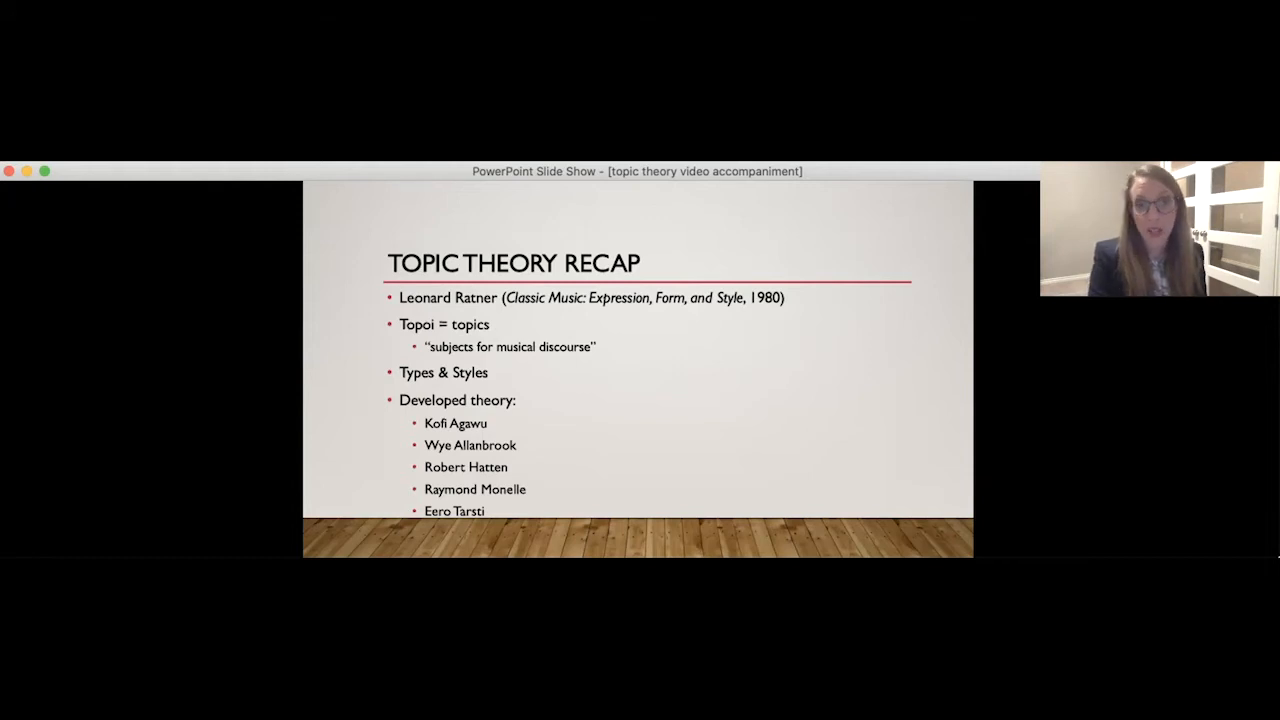
{"action": "mouse_move", "coordinate": [604, 268]}
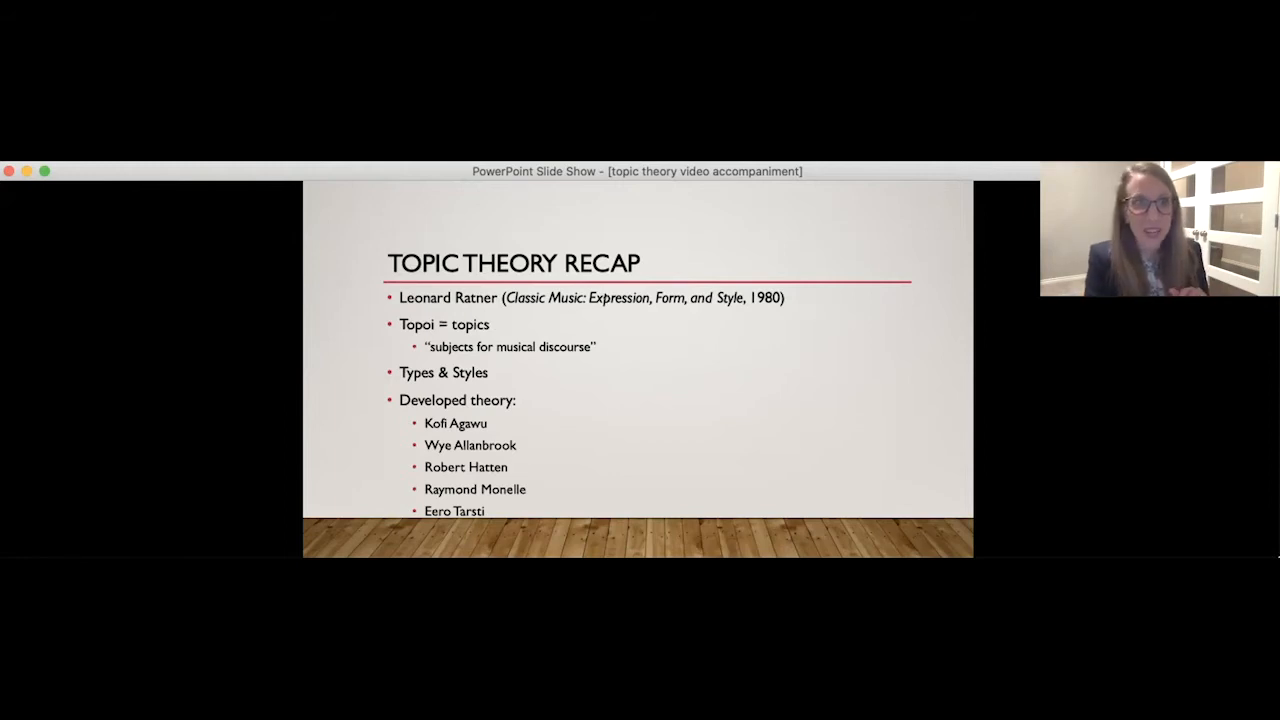
{"action": "key", "text": "right"}
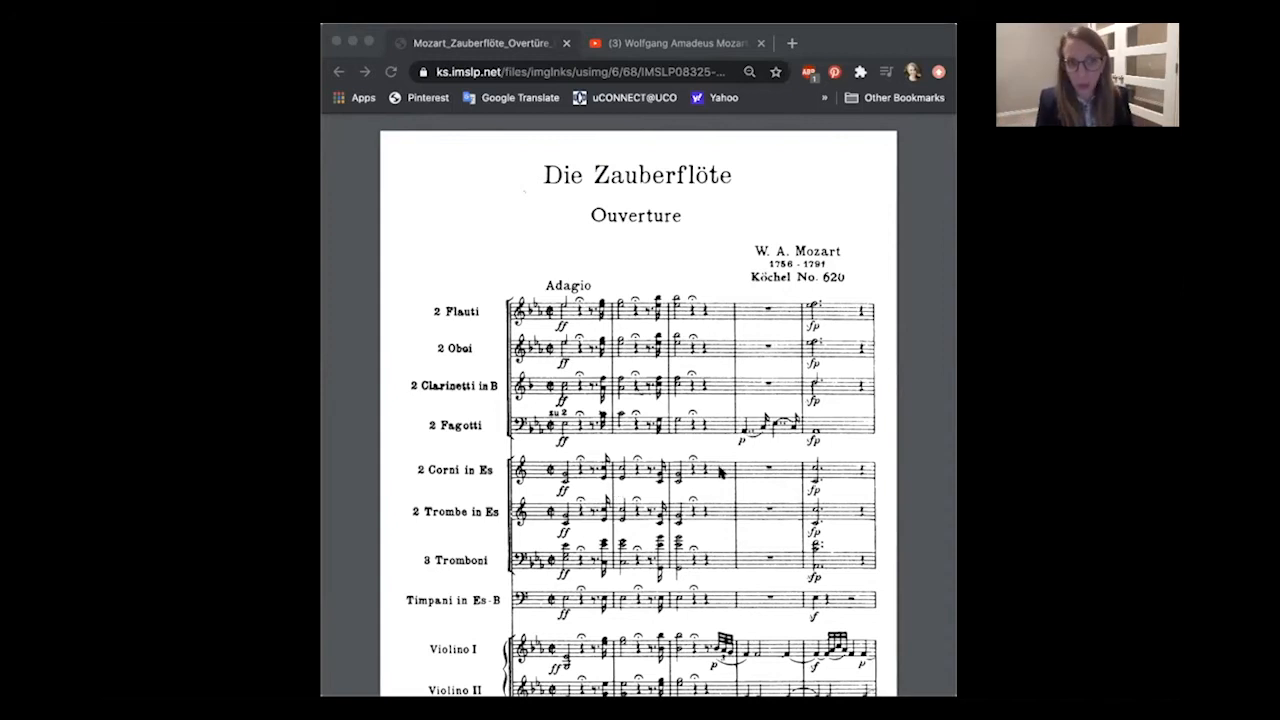
- Scroll the overture's first page down to the cello and bass staves and page footer
{"action": "scroll", "scroll_direction": "down", "scroll_amount": 3}
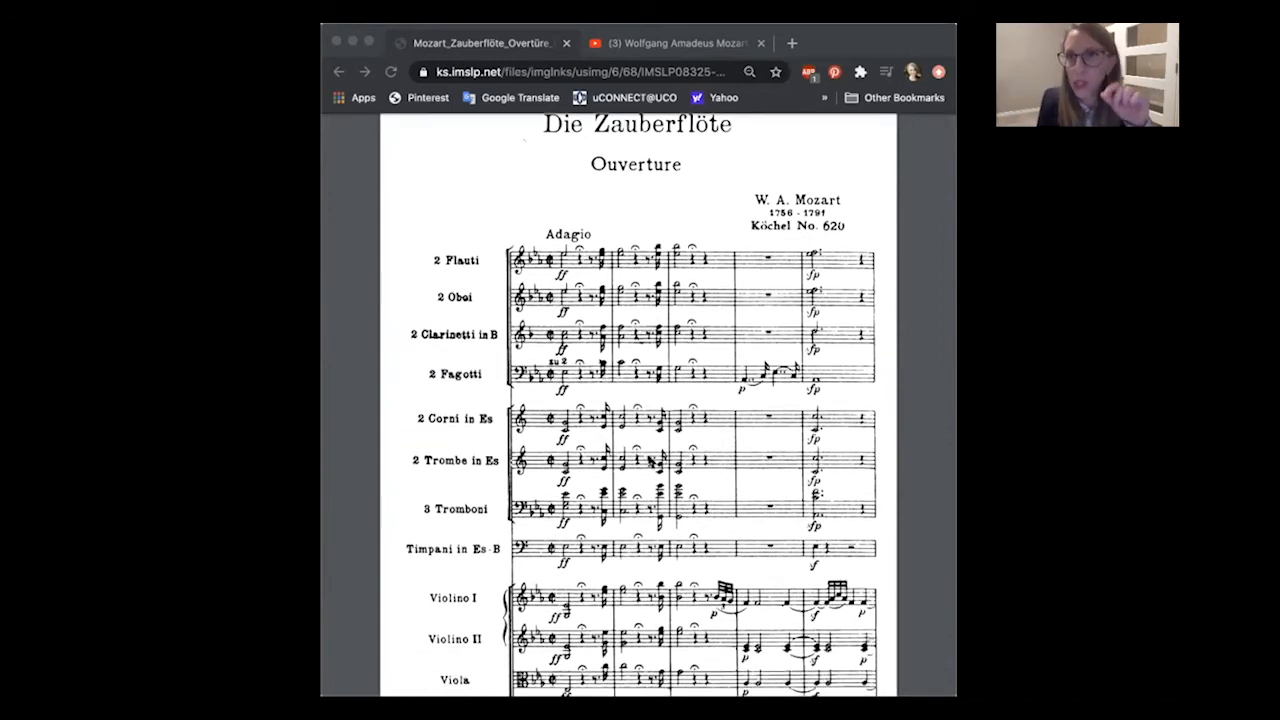
{"action": "scroll", "scroll_direction": "down", "scroll_amount": 3}
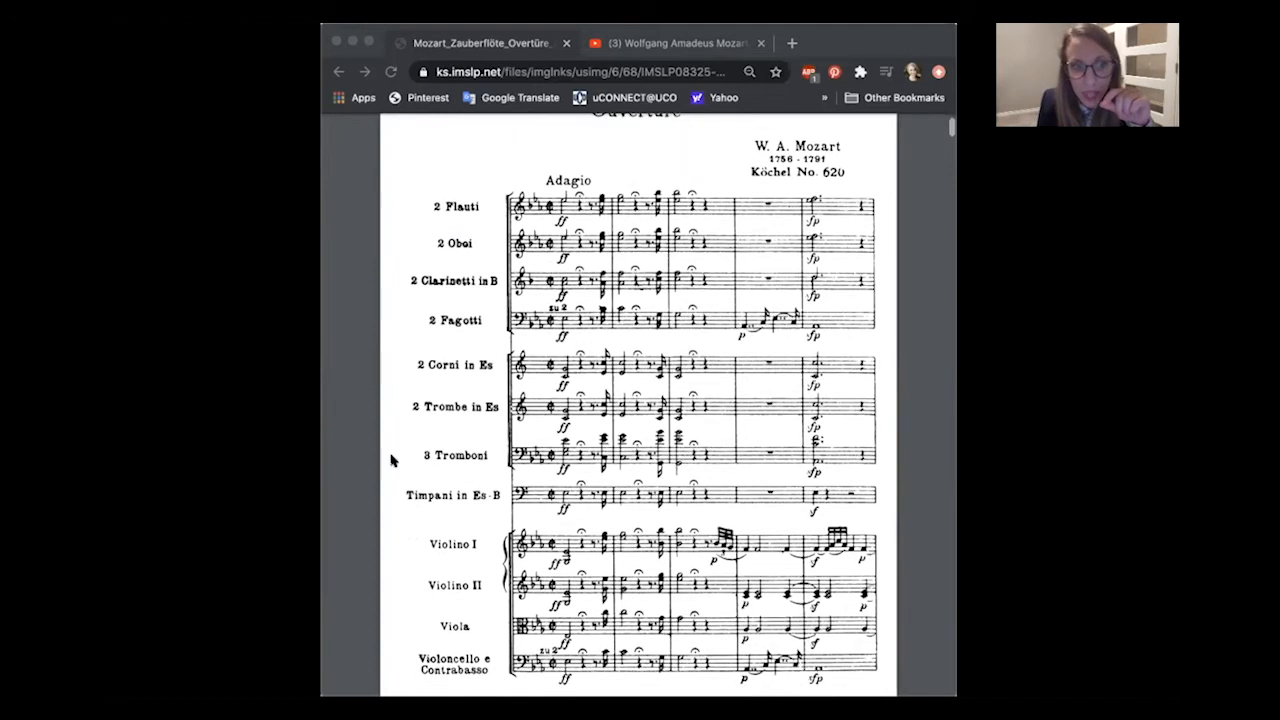
{"action": "mouse_move", "coordinate": [696, 464]}
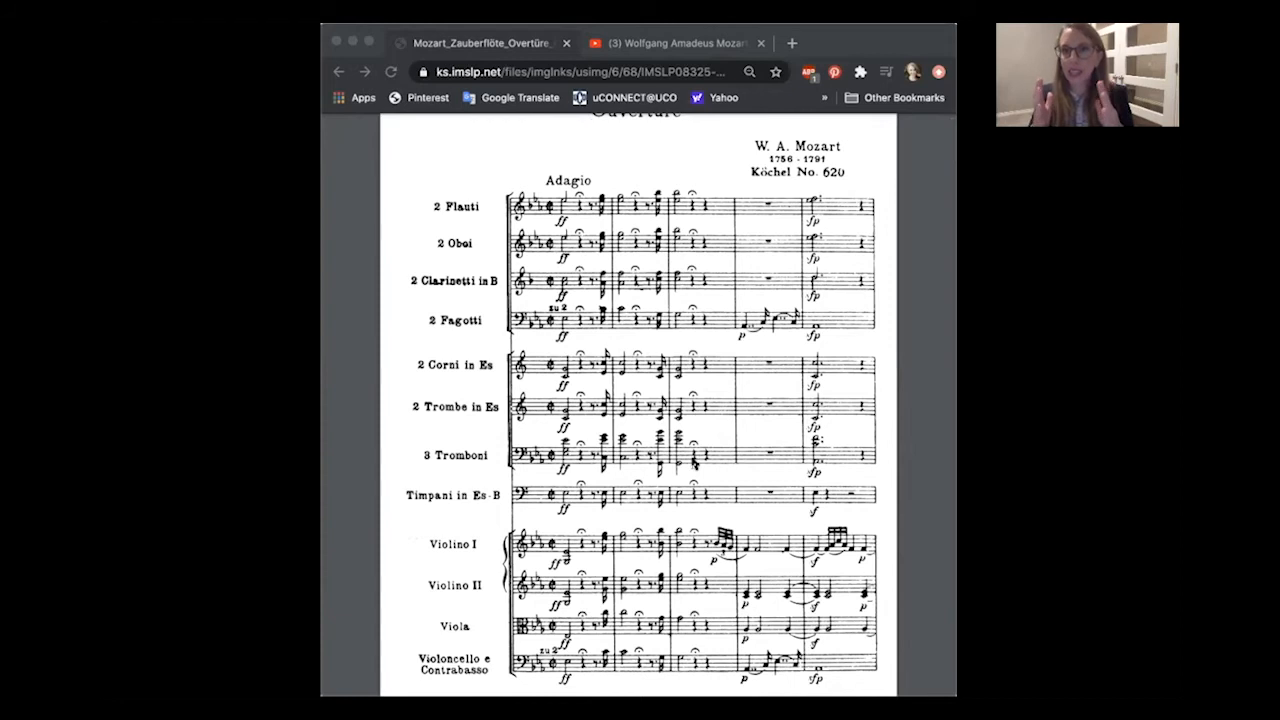
{"action": "mouse_move", "coordinate": [770, 350]}
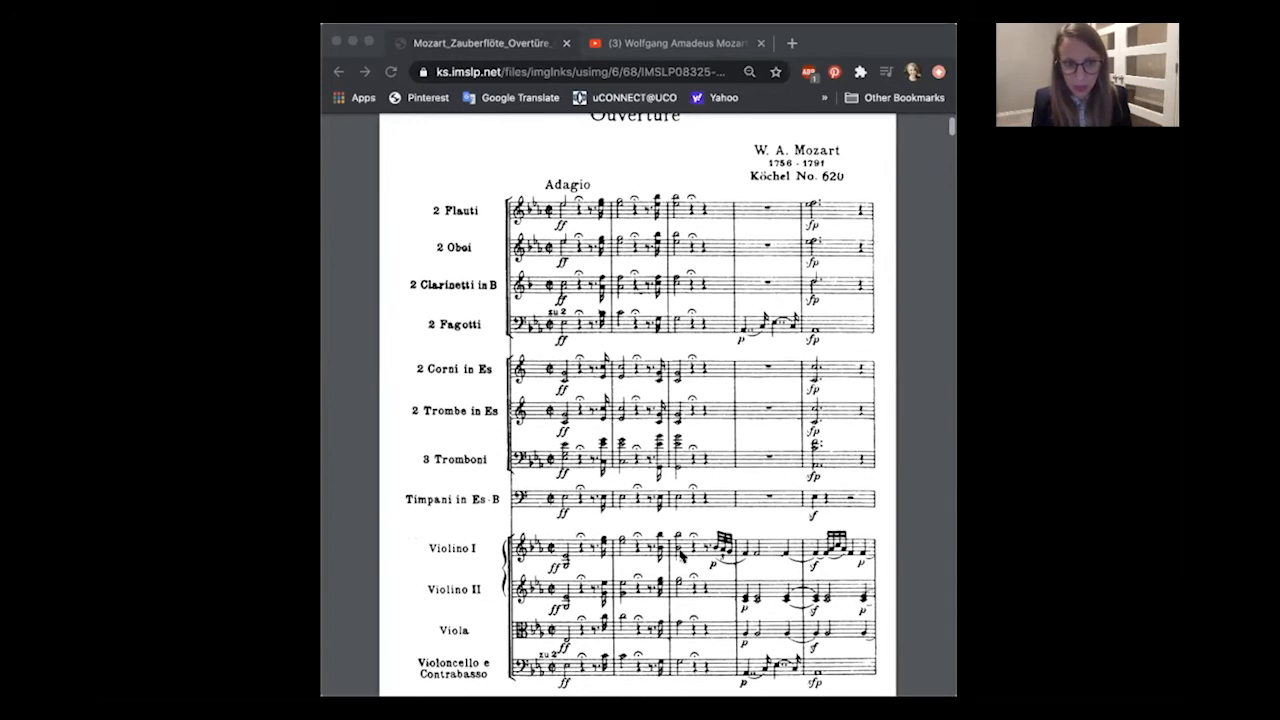
{"action": "scroll", "scroll_direction": "down", "scroll_amount": 3}
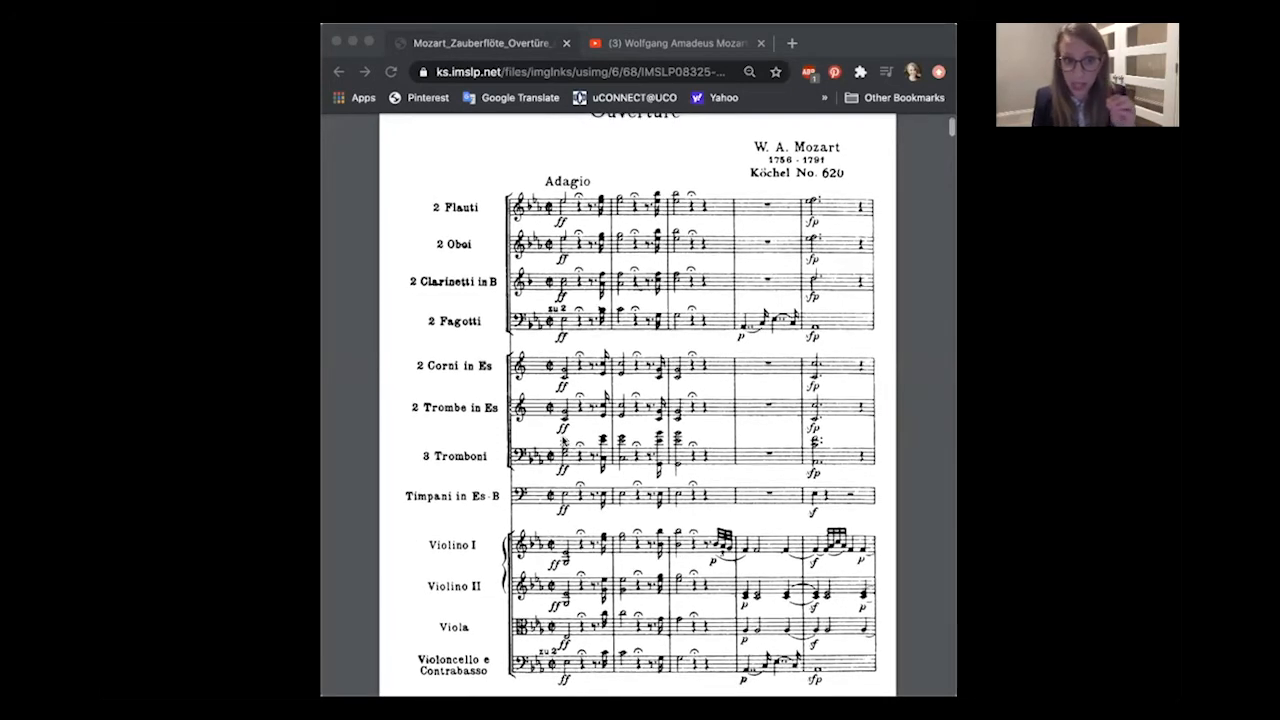
{"action": "scroll", "scroll_direction": "down", "scroll_amount": 3}
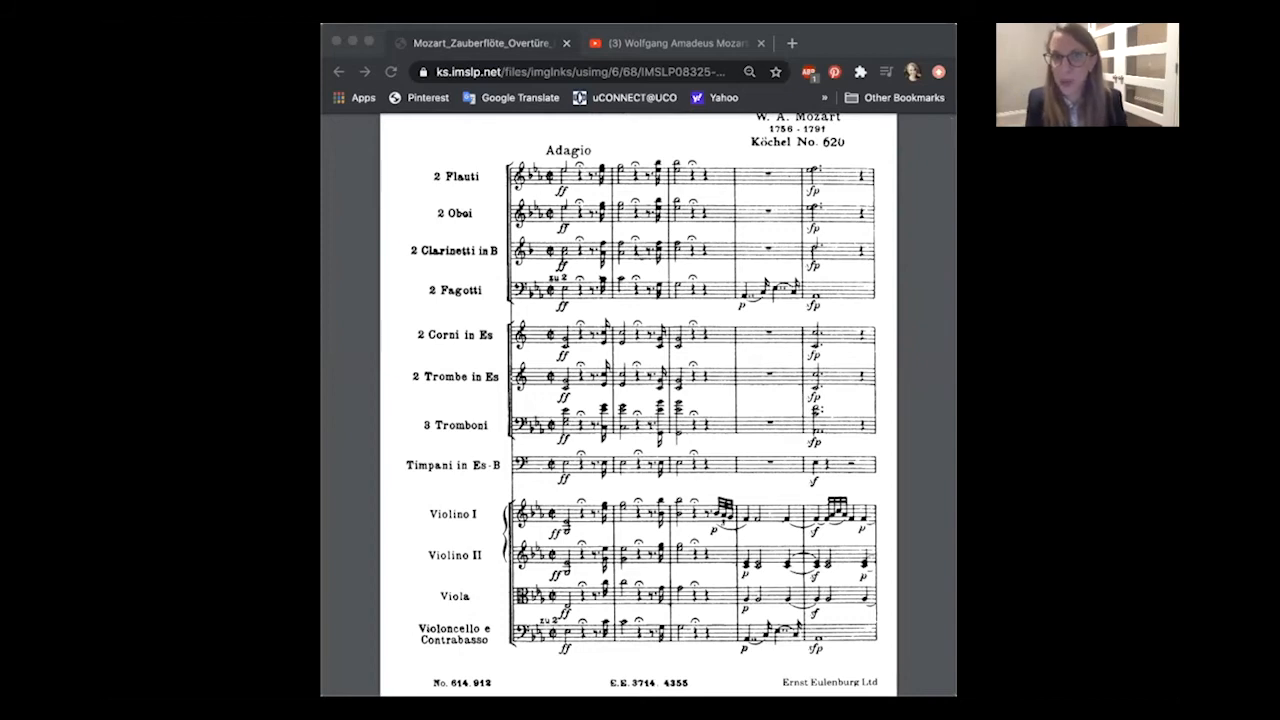
{"action": "mouse_move", "coordinate": [614, 360]}
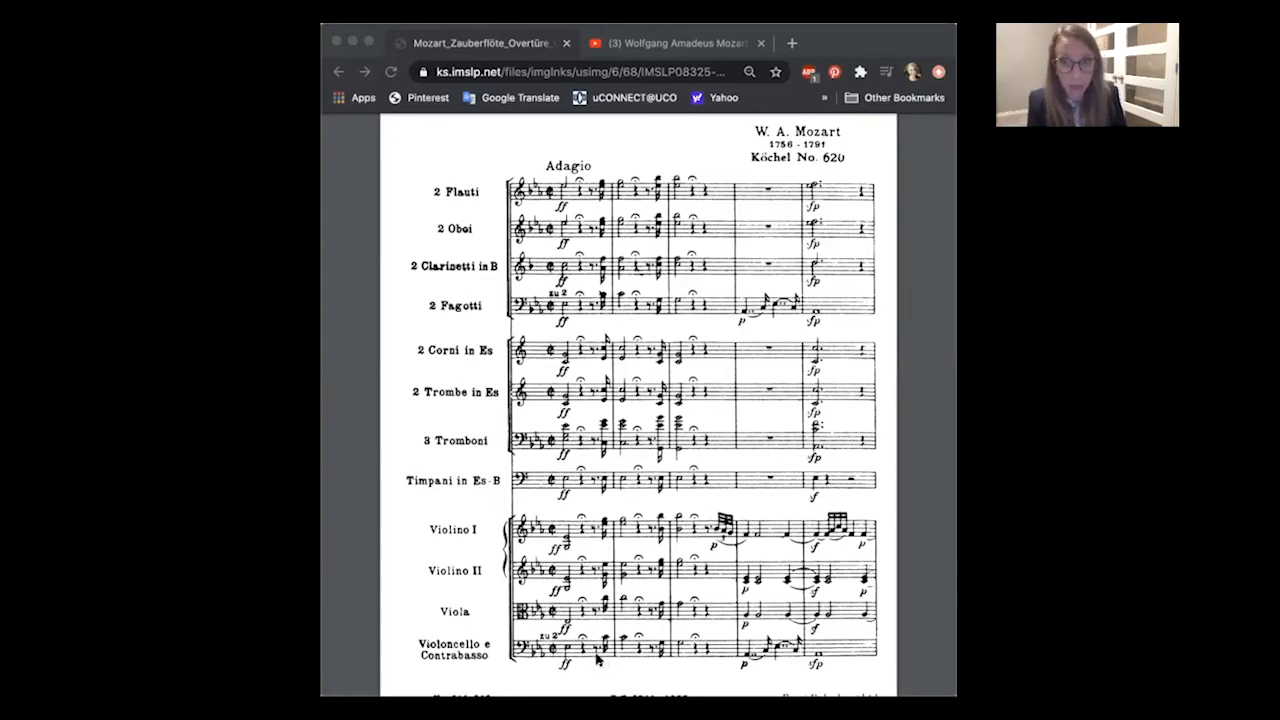
{"action": "mouse_move", "coordinate": [422, 582]}
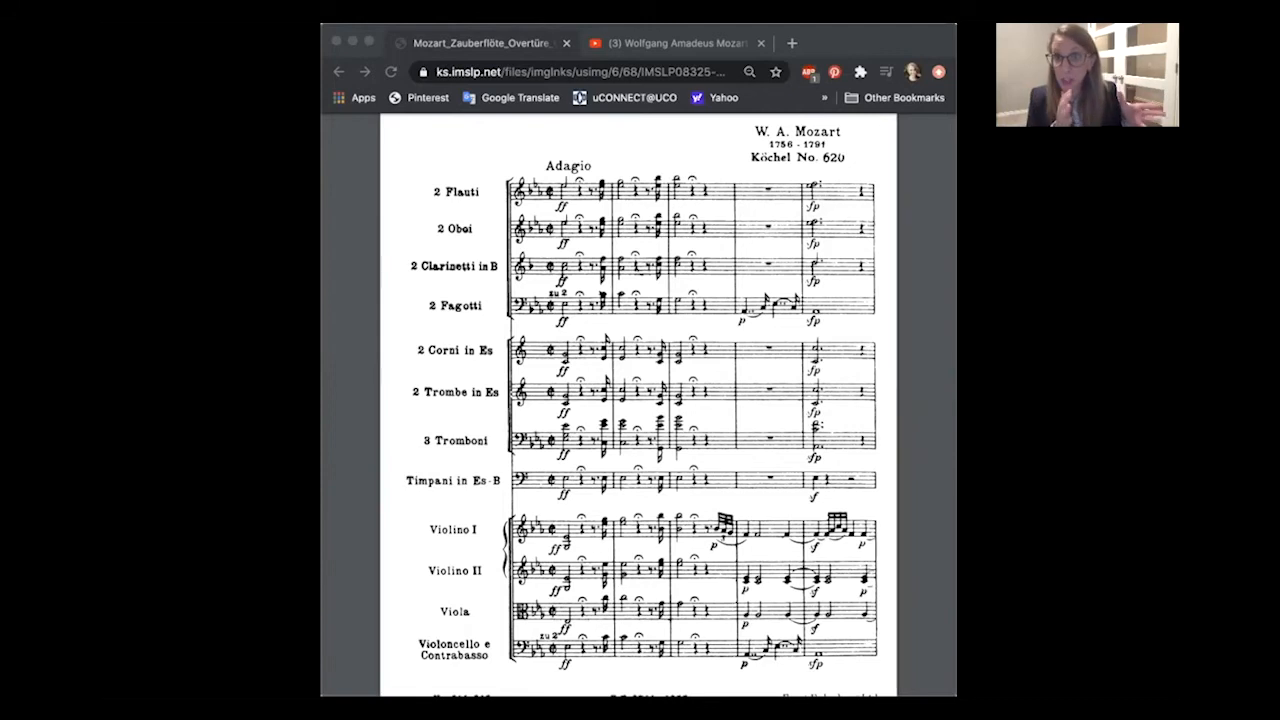
{"action": "mouse_move", "coordinate": [678, 570]}
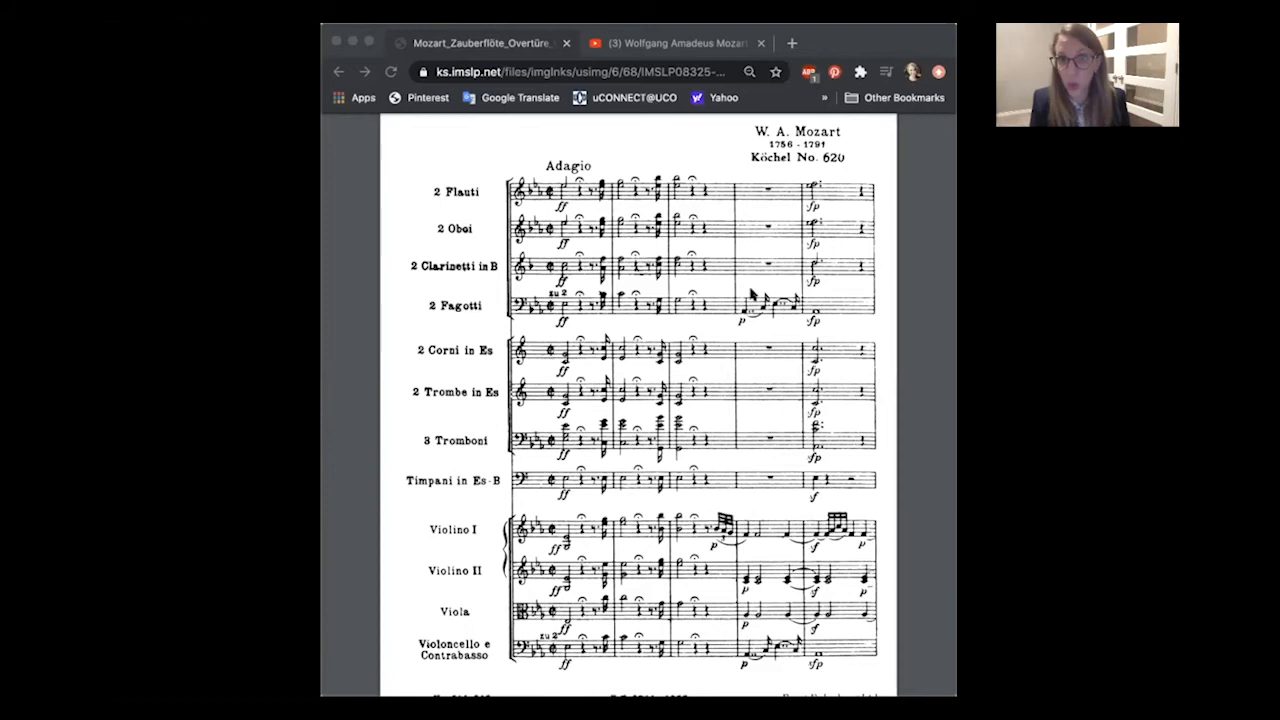
{"action": "mouse_move", "coordinate": [790, 304]}
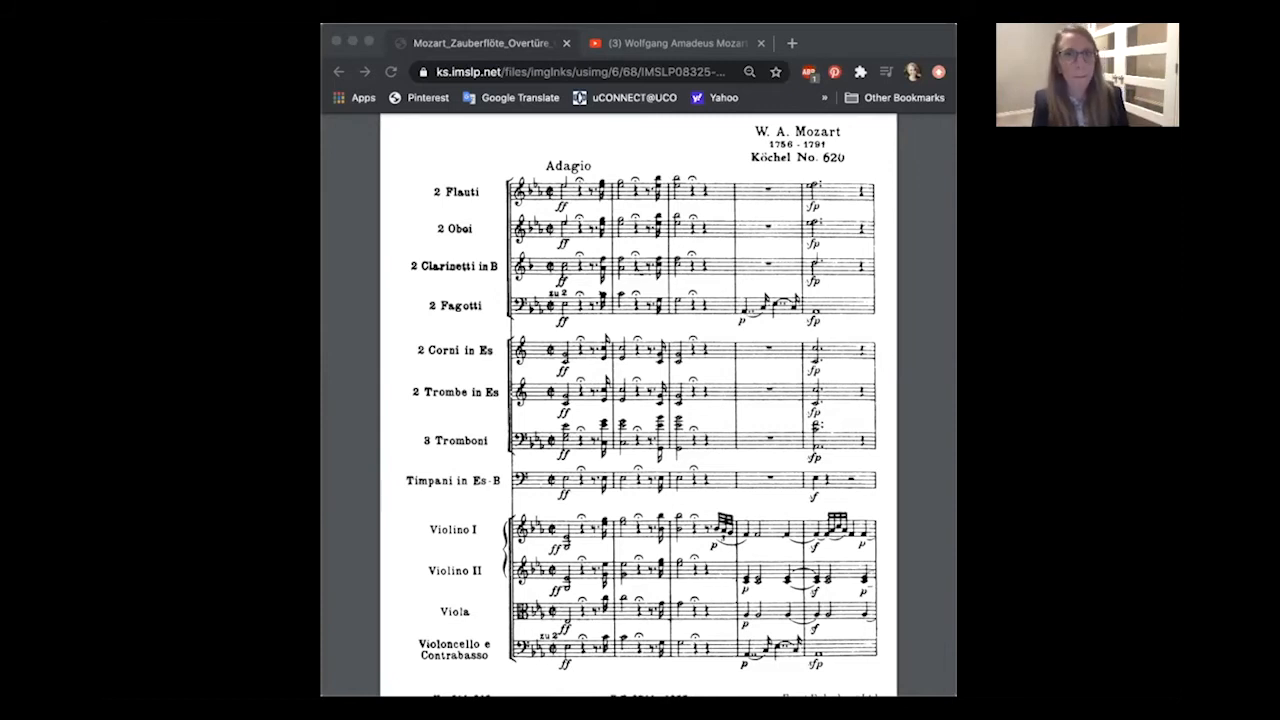
{"action": "mouse_move", "coordinate": [680, 324]}
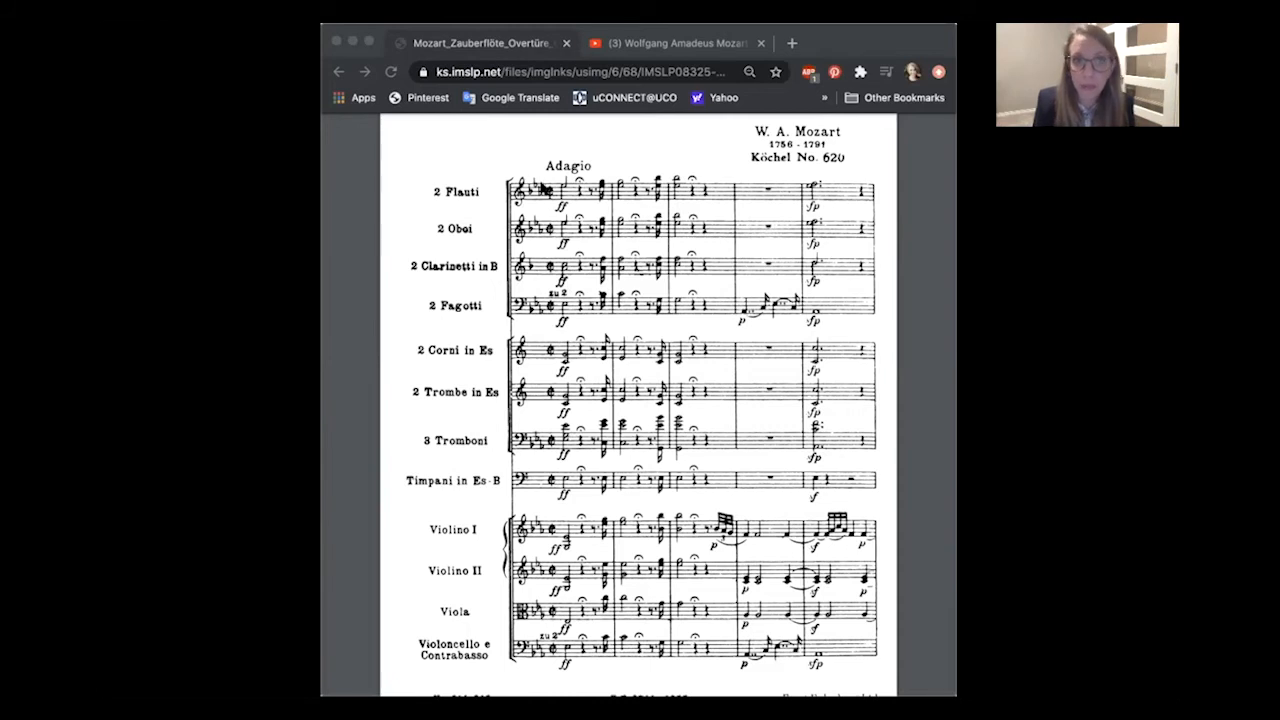
{"action": "mouse_move", "coordinate": [470, 292]}
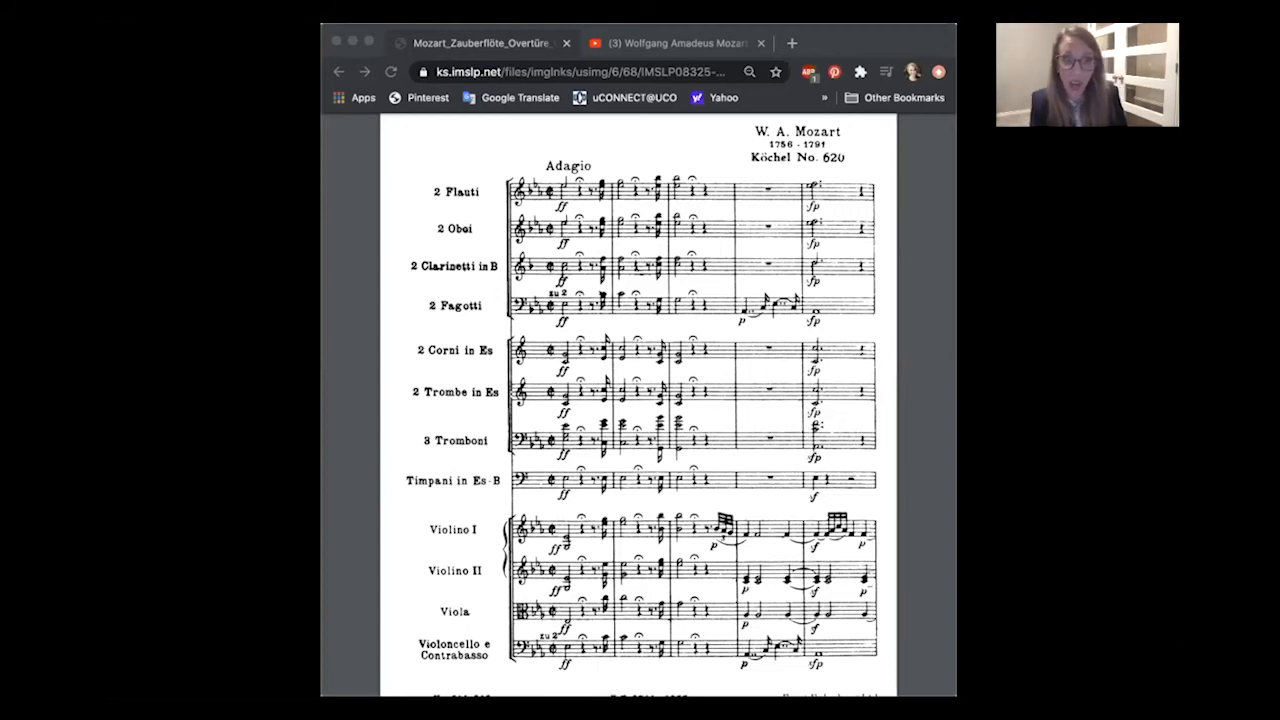
{"action": "mouse_move", "coordinate": [572, 462]}
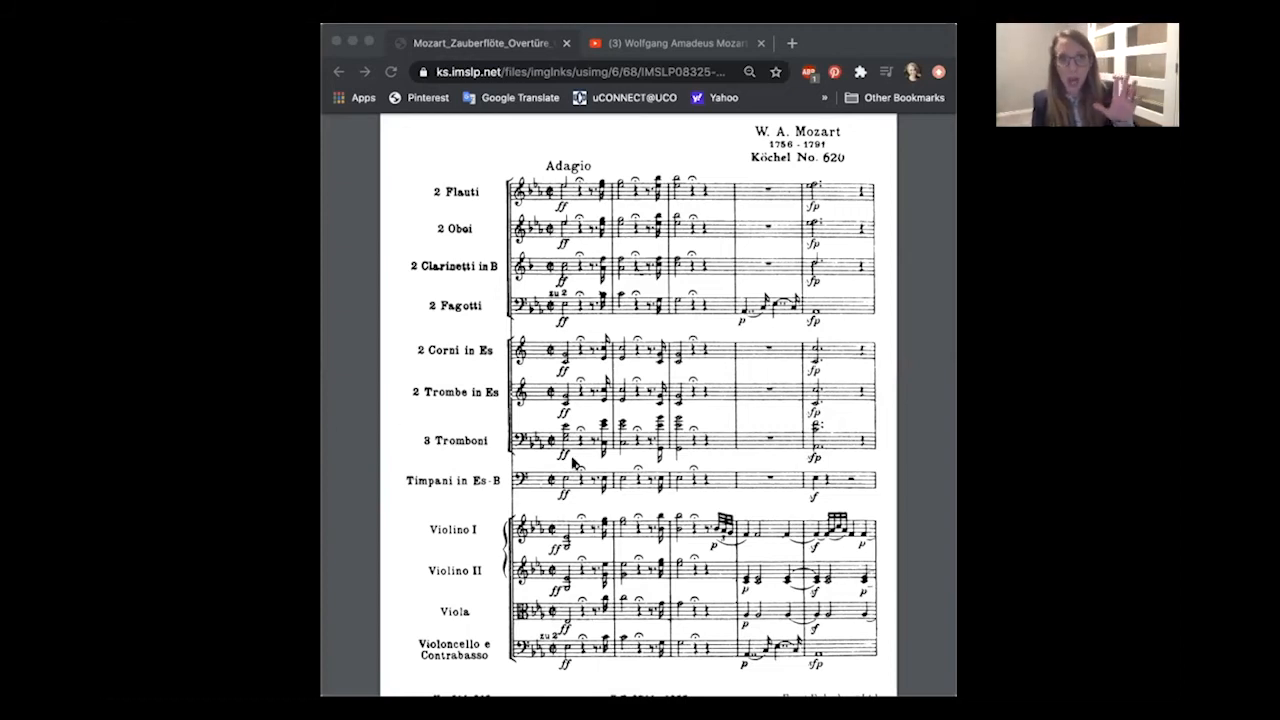
- Scroll the first Adagio page slightly further so its bottom footer shows beneath the staves
{"action": "scroll", "scroll_direction": "down", "scroll_amount": 3}
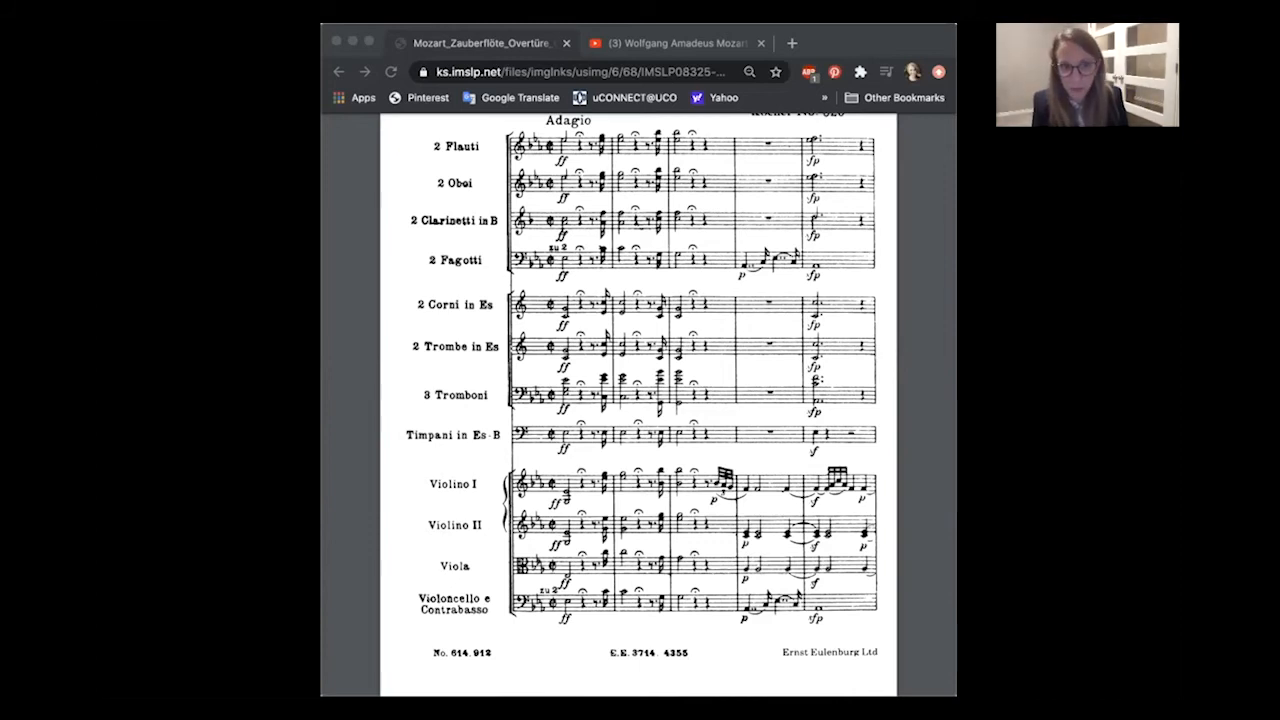
- Scroll from page 2 down to page 3 of 32, the Allegro section with full orchestral staves
{"action": "scroll", "scroll_direction": "down", "scroll_amount": 3}
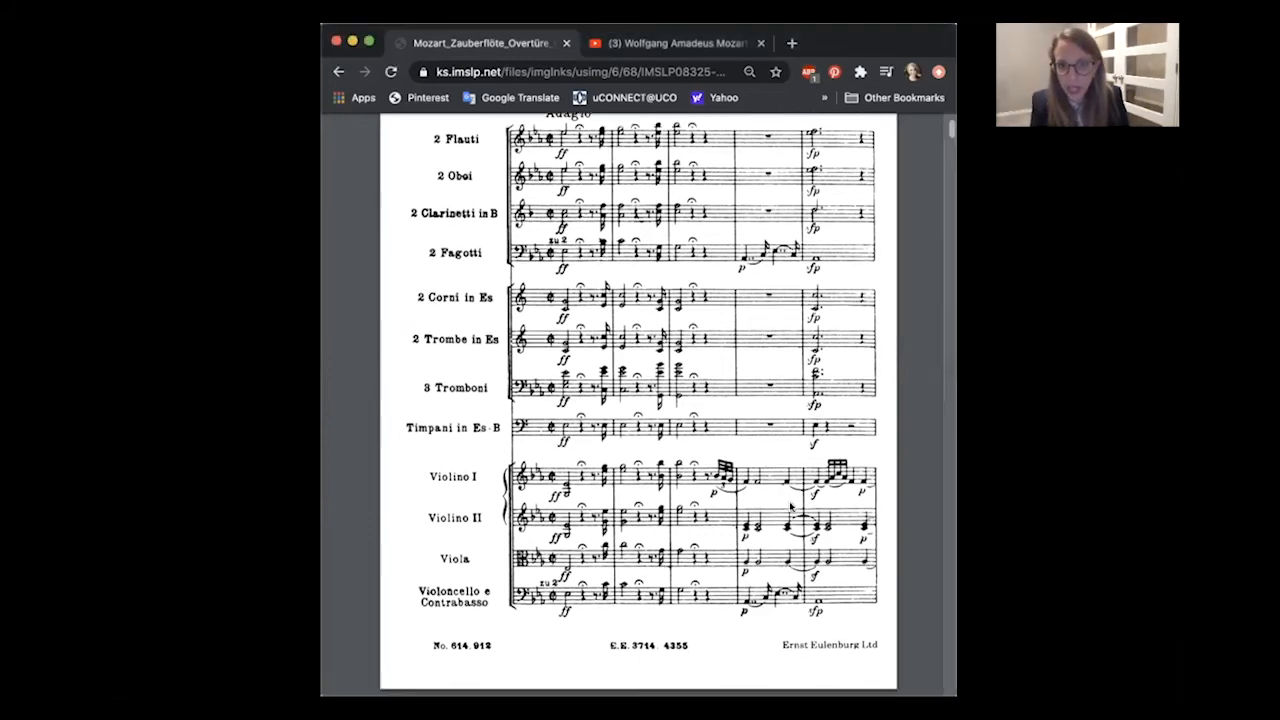
{"action": "scroll", "scroll_direction": "down", "scroll_amount": 3}
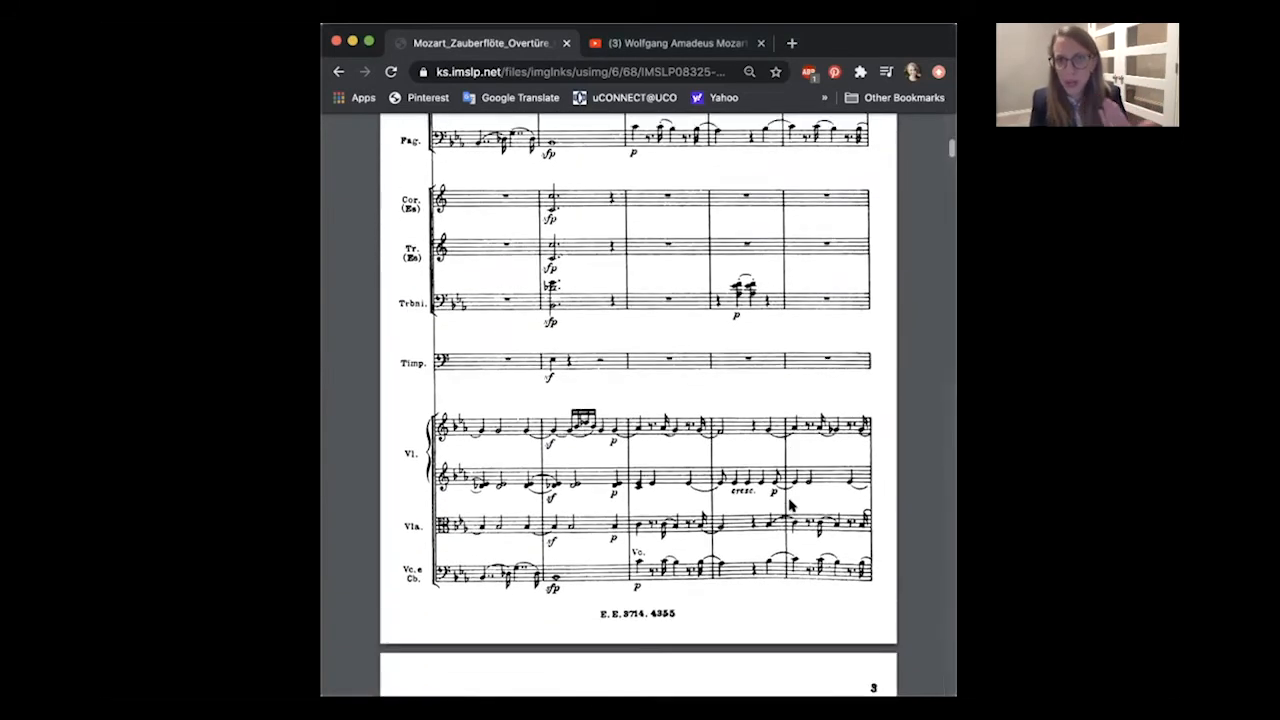
{"action": "scroll", "scroll_direction": "down", "scroll_amount": 3}
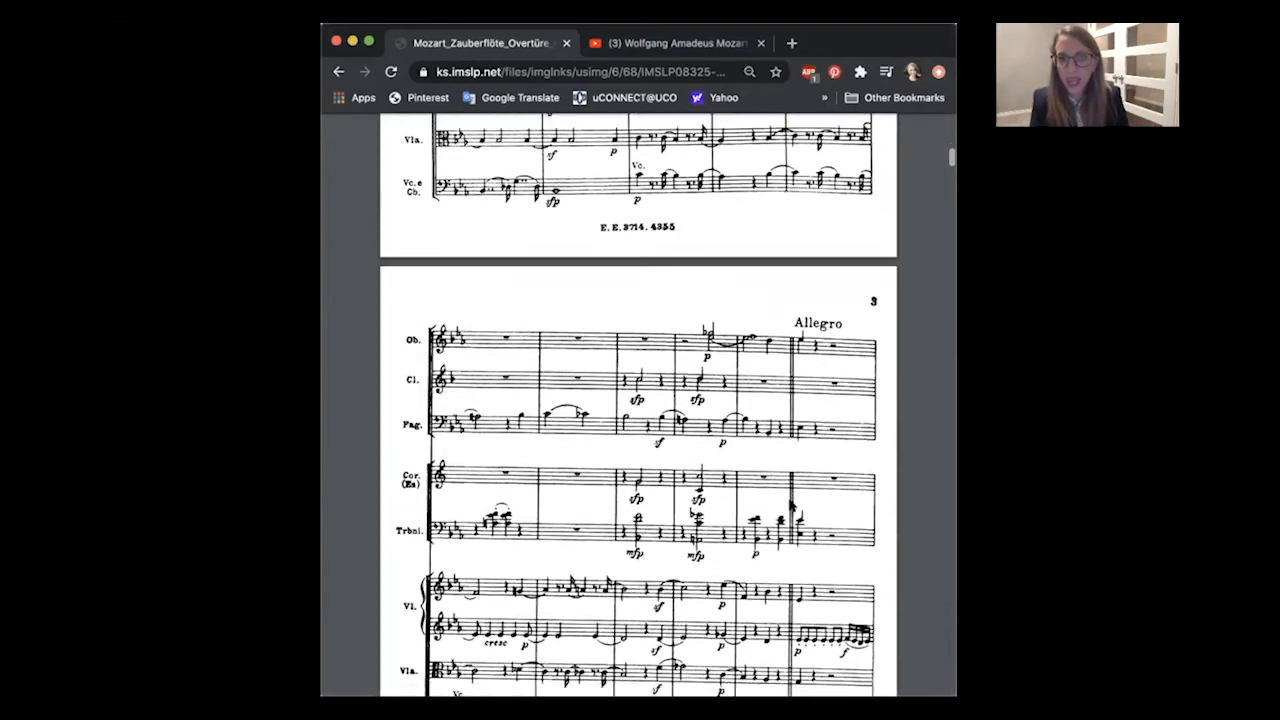
{"action": "scroll", "scroll_direction": "down", "scroll_amount": 3}
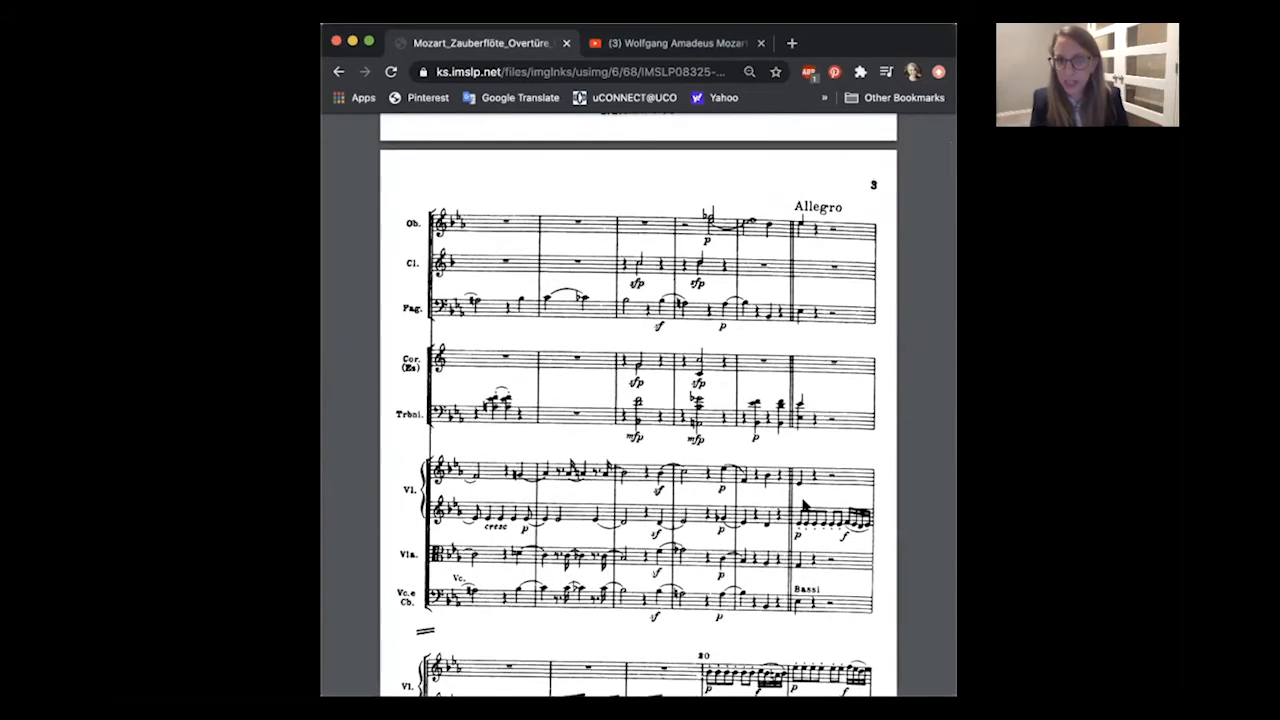
{"action": "scroll", "scroll_direction": "down", "scroll_amount": 3}
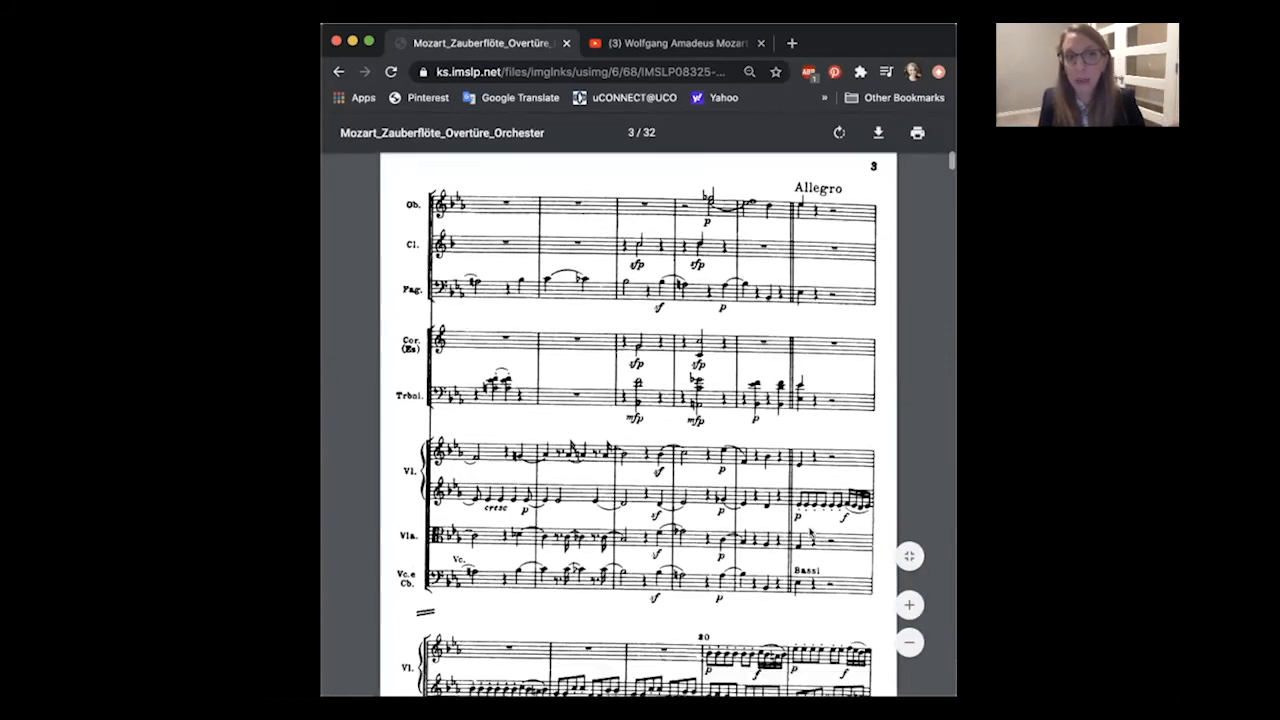
{"action": "scroll", "scroll_direction": "down", "scroll_amount": 3}
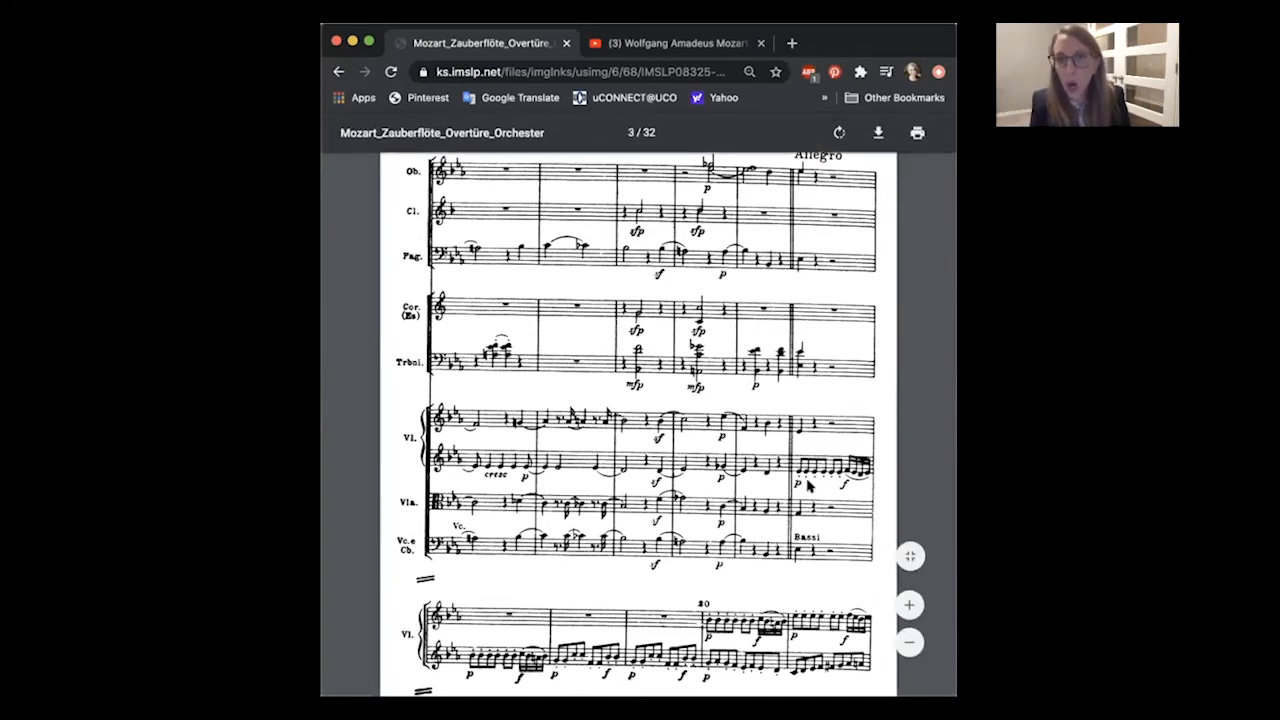
- Scroll to the violin entries ending page 3, then switch to the YouTube overture recording
{"action": "scroll", "scroll_direction": "down", "scroll_amount": 3}
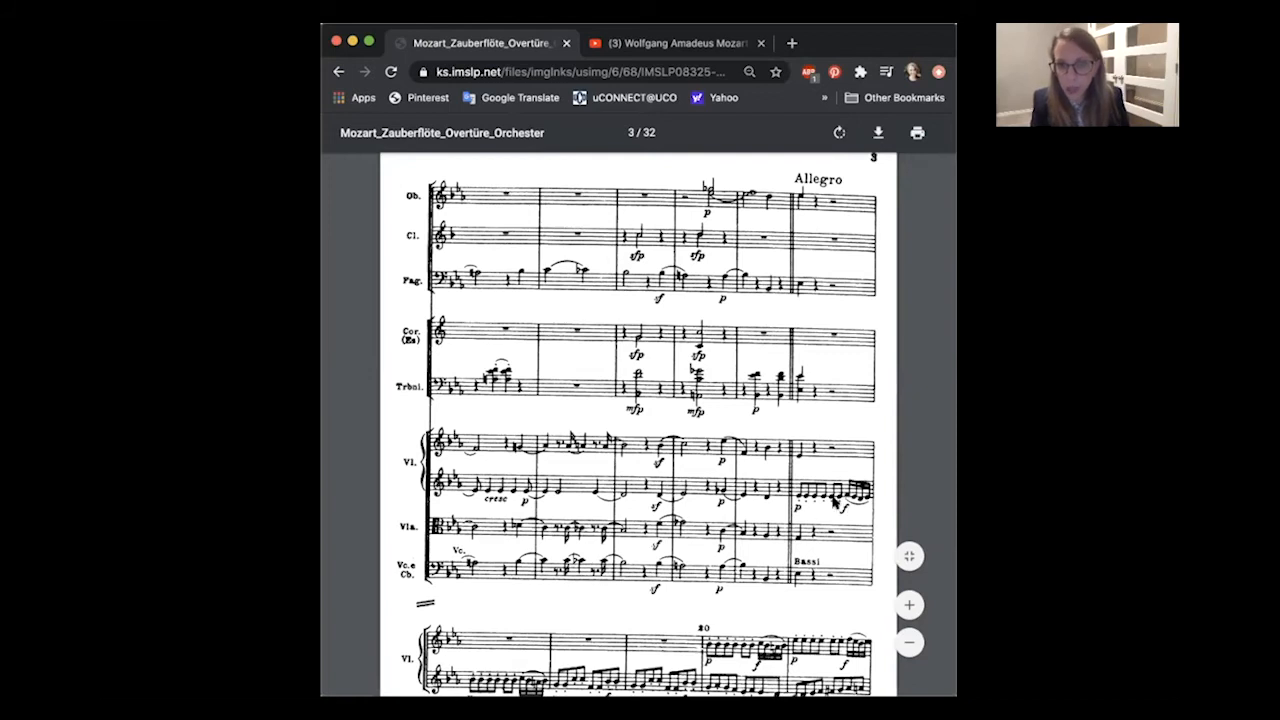
{"action": "mouse_move", "coordinate": [864, 504]}
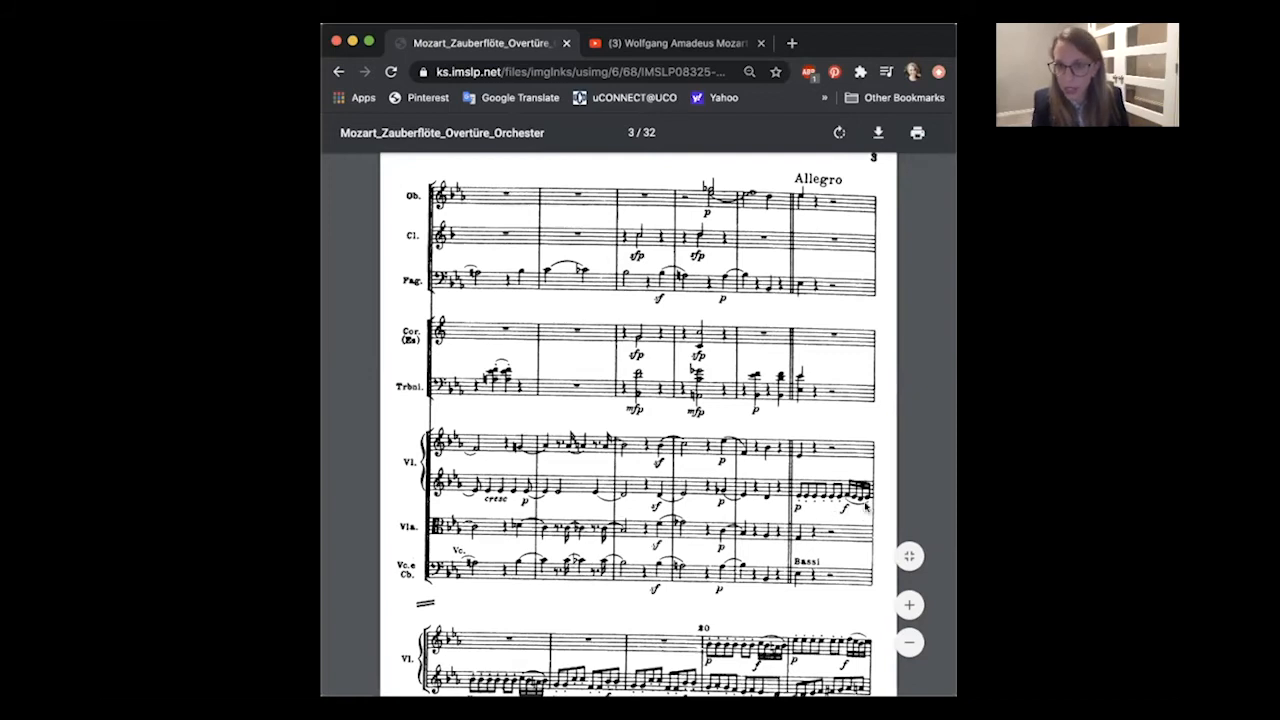
{"action": "mouse_move", "coordinate": [844, 510]}
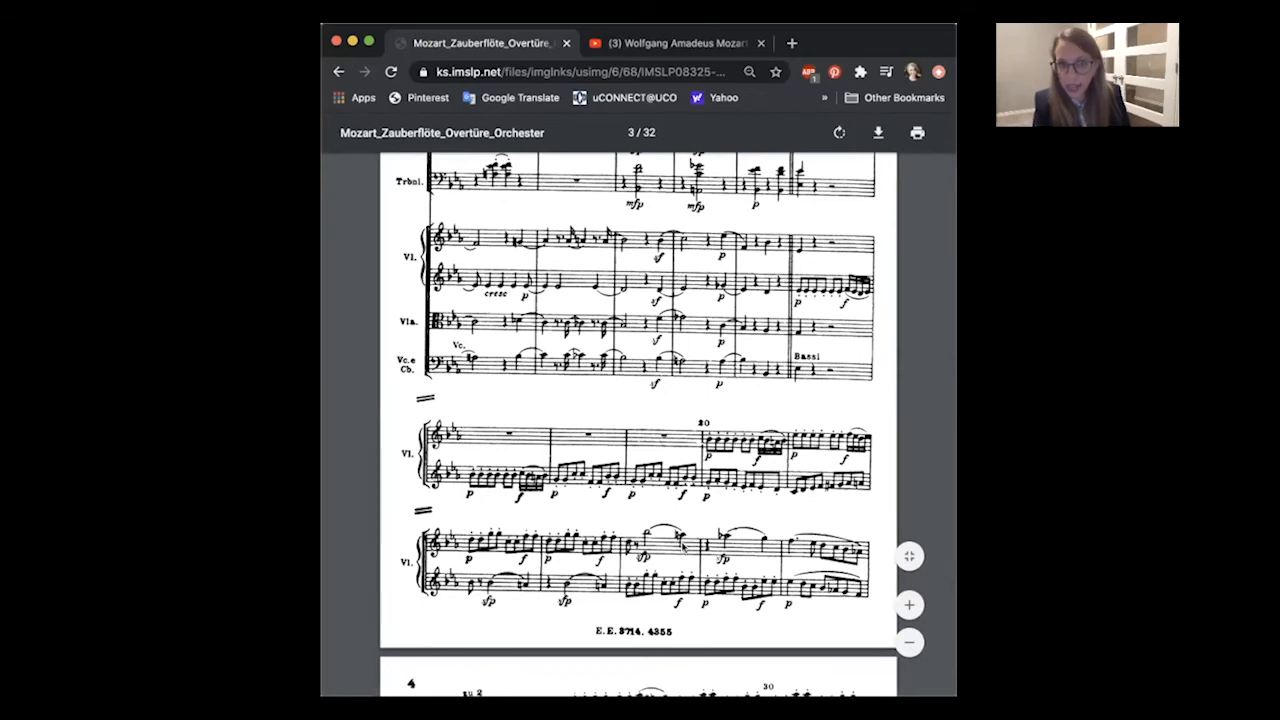
{"action": "mouse_move", "coordinate": [672, 550]}
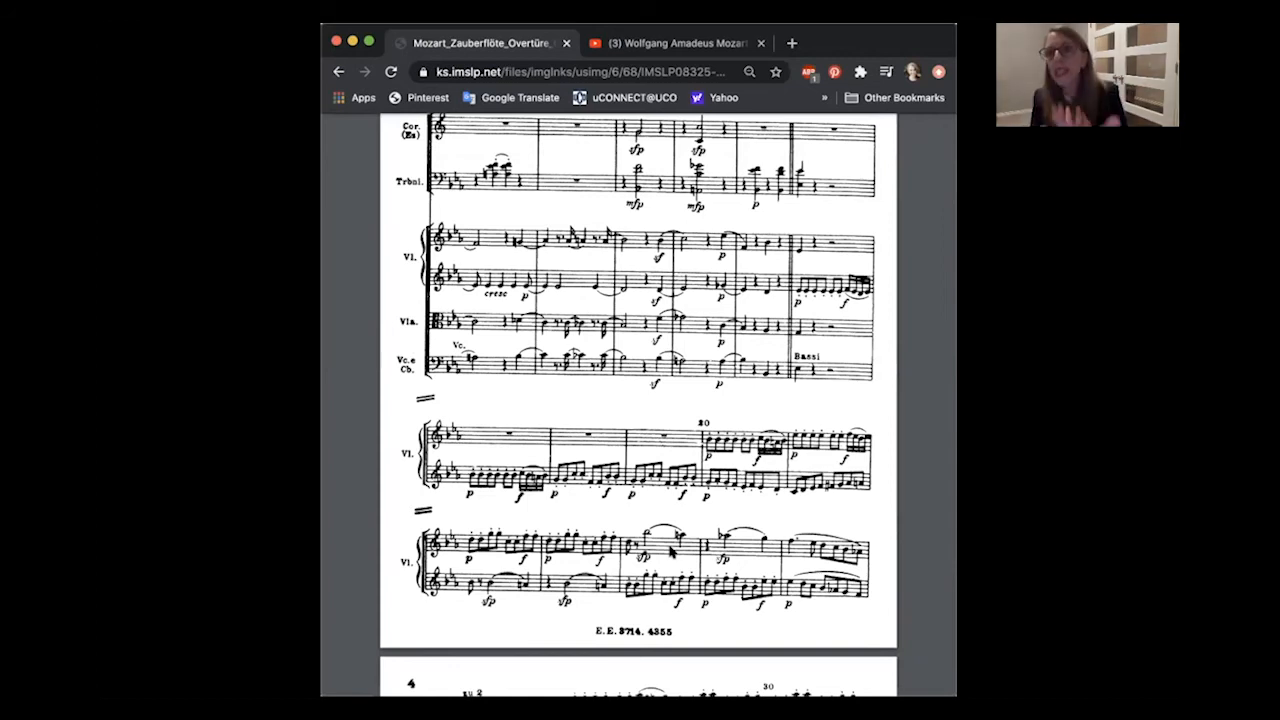
{"action": "scroll", "scroll_direction": "down", "scroll_amount": 3}
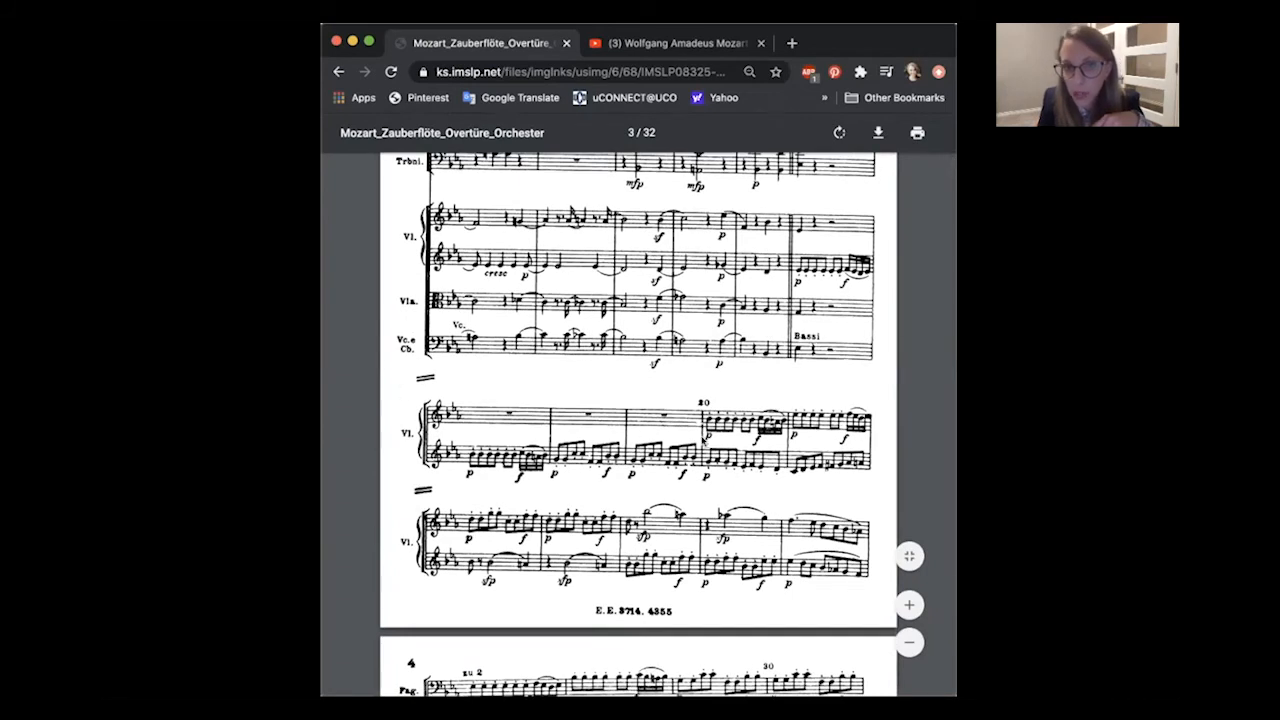
{"action": "scroll", "scroll_direction": "down", "scroll_amount": 3}
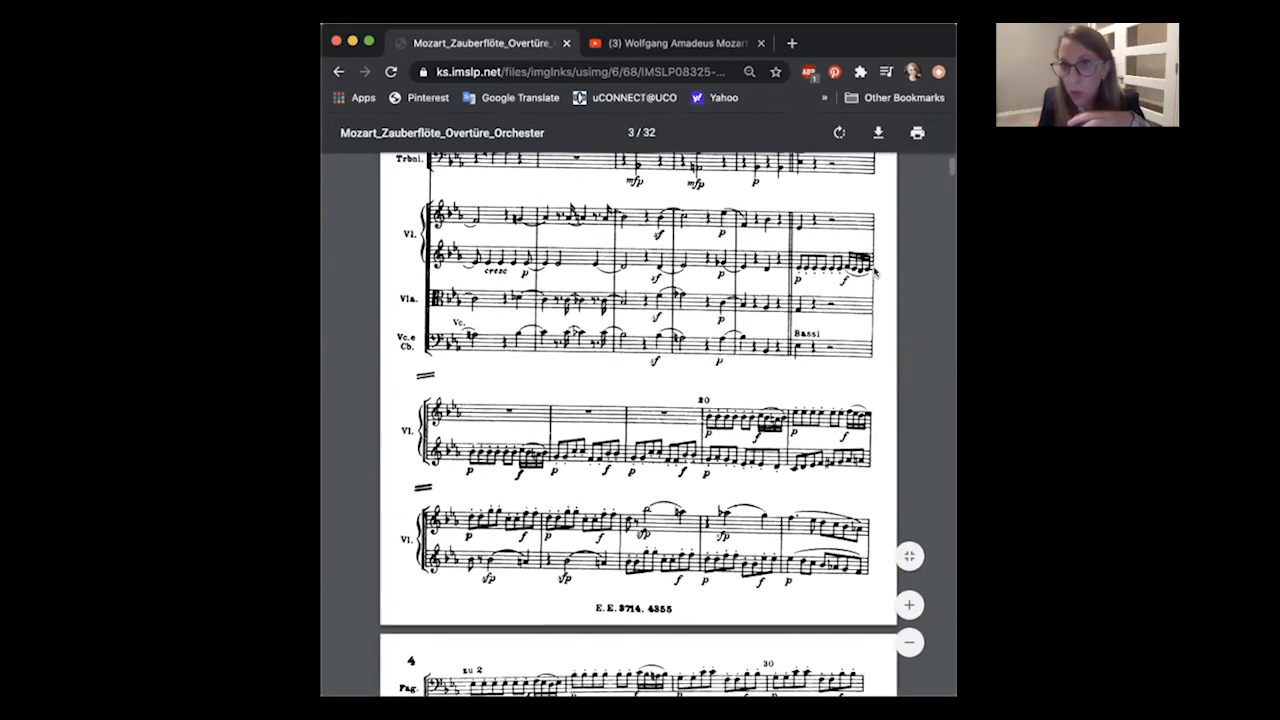
{"action": "mouse_move", "coordinate": [690, 408]}
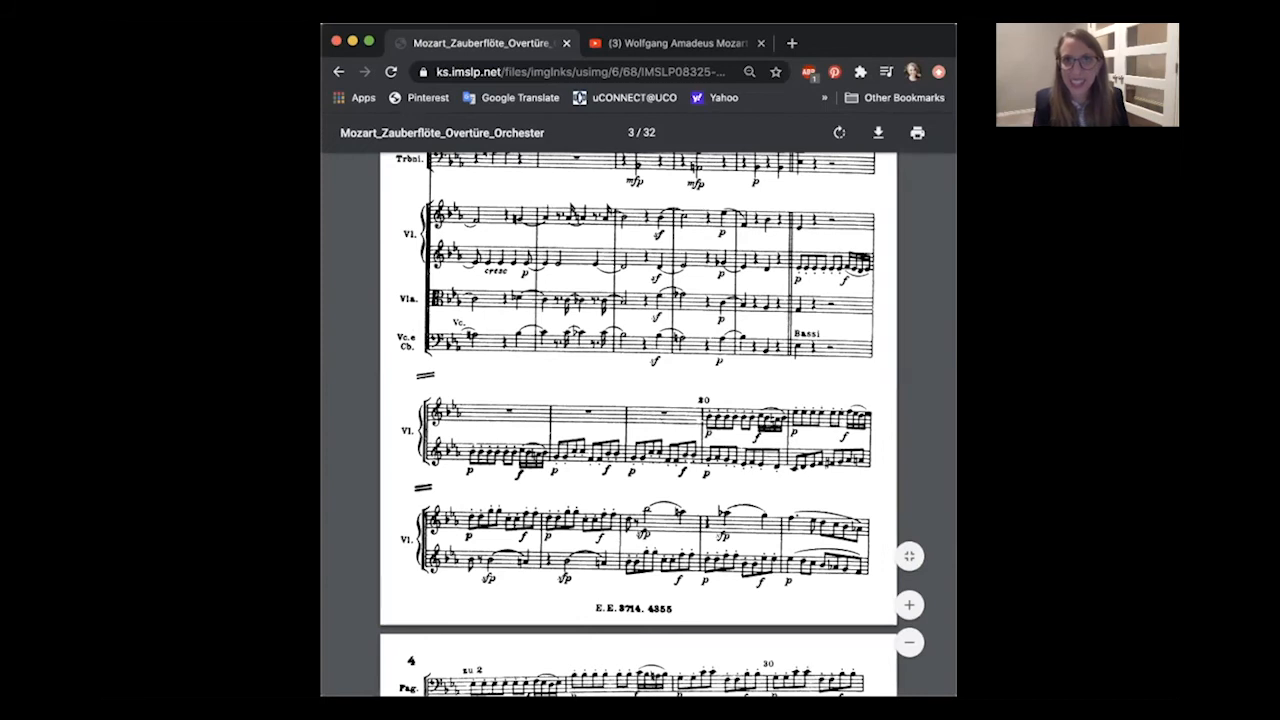
{"action": "left_click", "coordinate": [670, 44]}
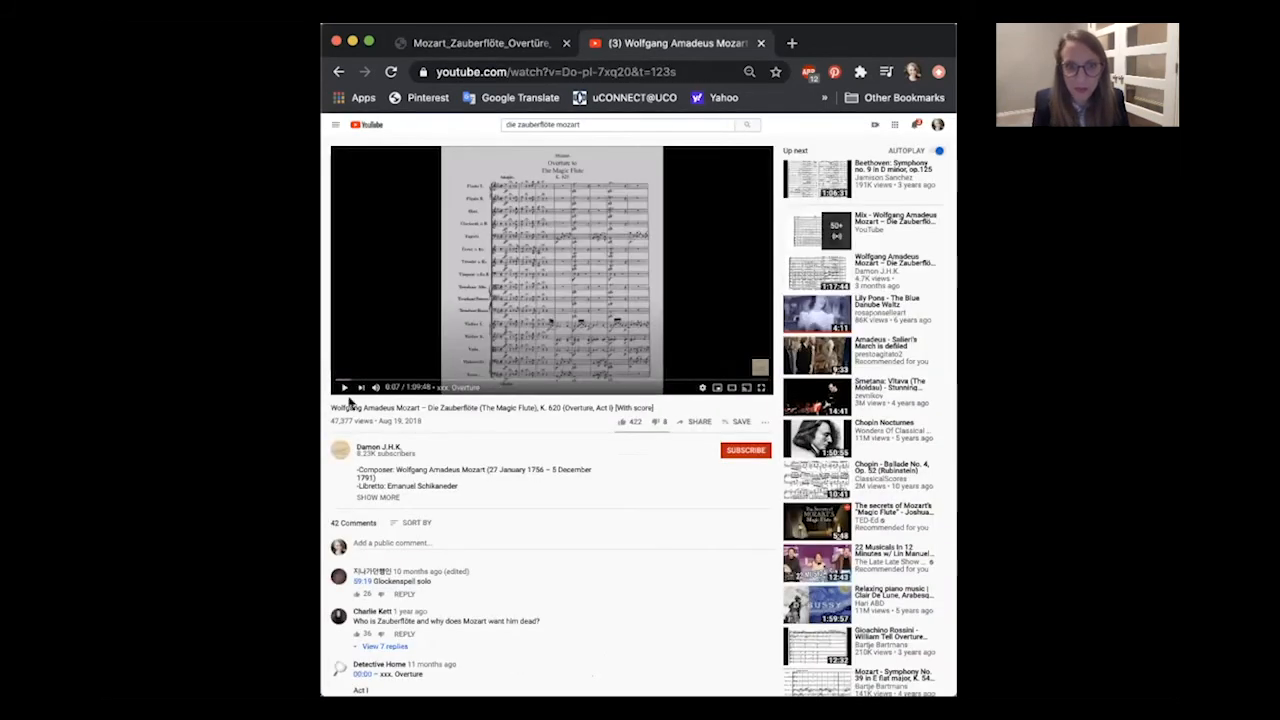
- Play the Zauberflöte overture score video full screen on YouTube
{"action": "left_click", "coordinate": [344, 388]}
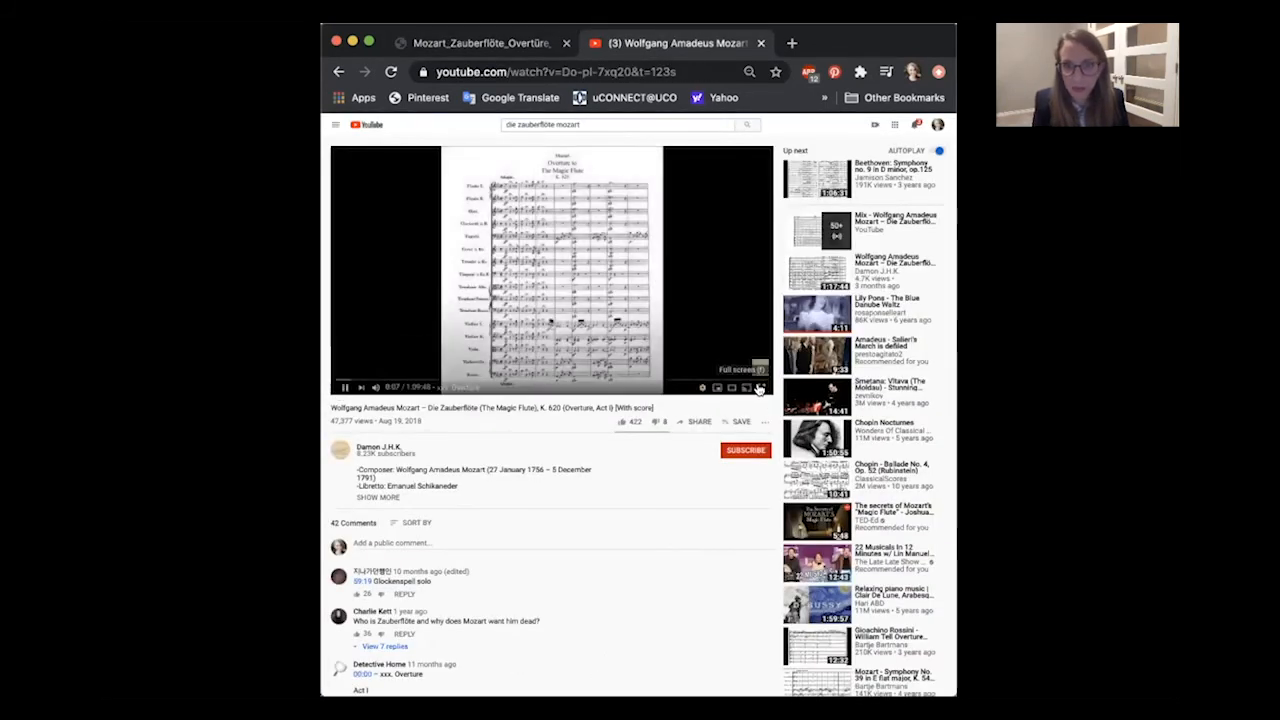
{"action": "left_click", "coordinate": [758, 388]}
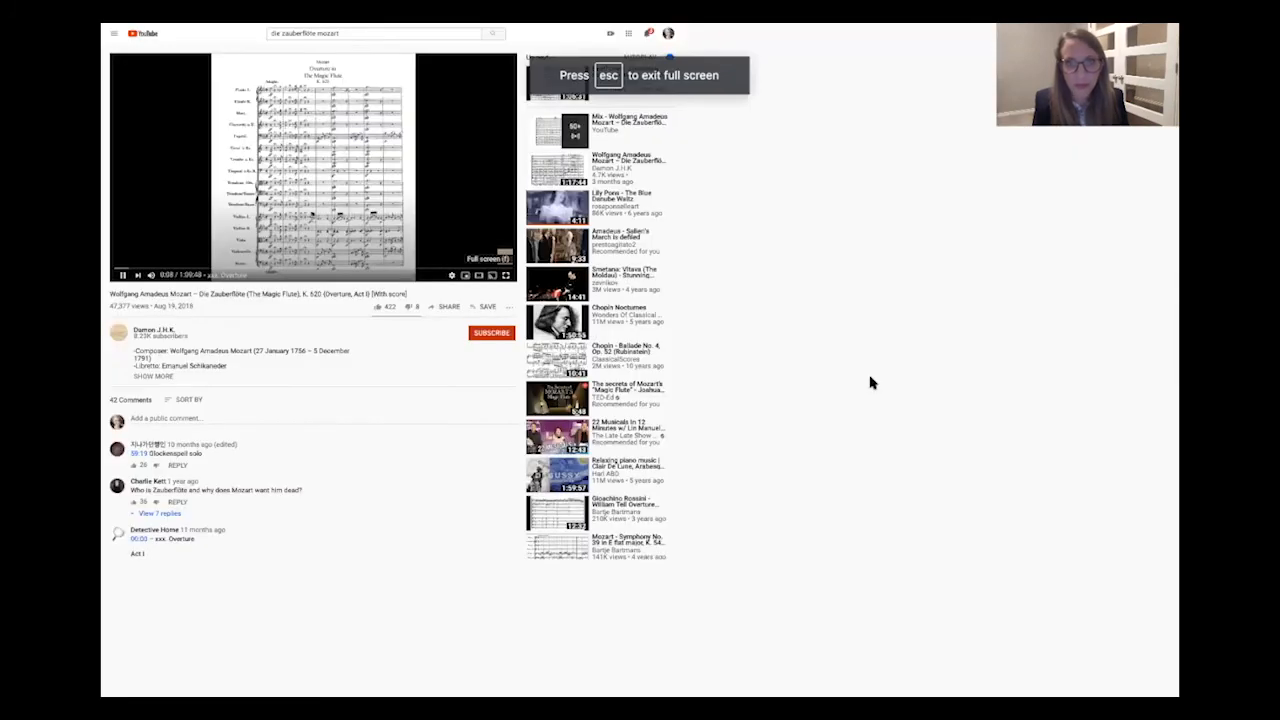
{"action": "left_click", "coordinate": [484, 276]}
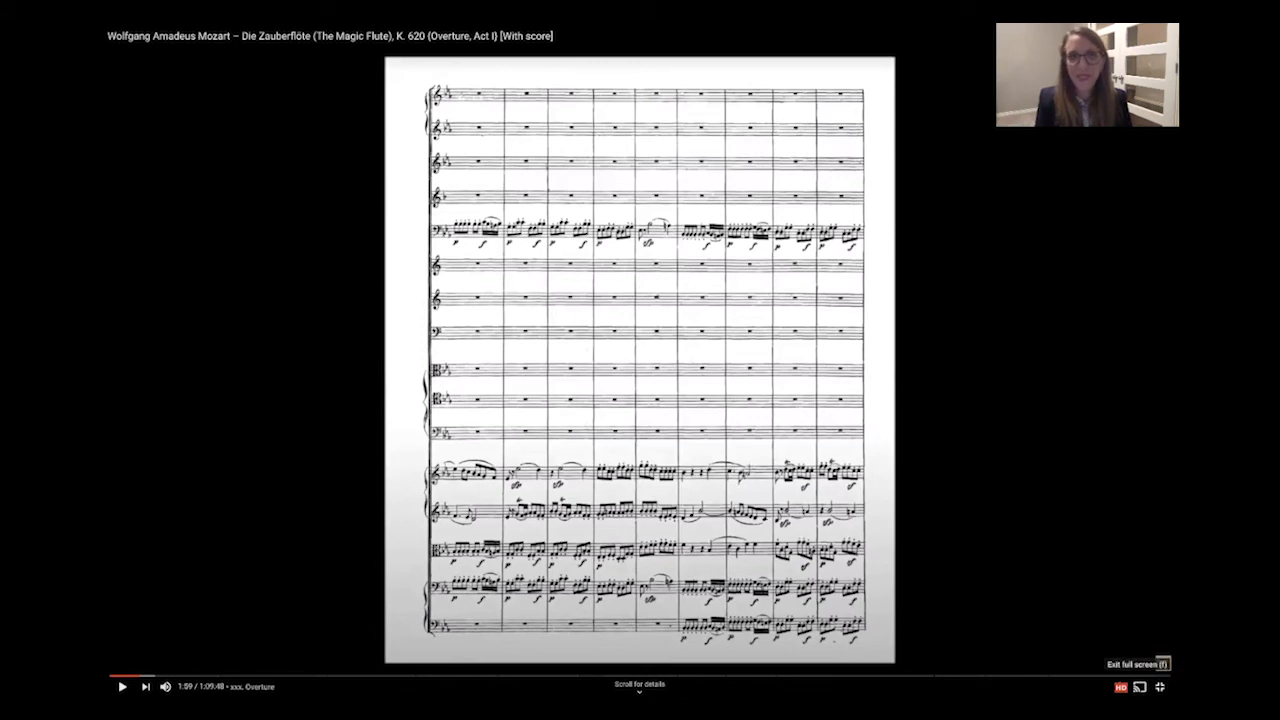
{"action": "left_click", "coordinate": [1136, 664]}
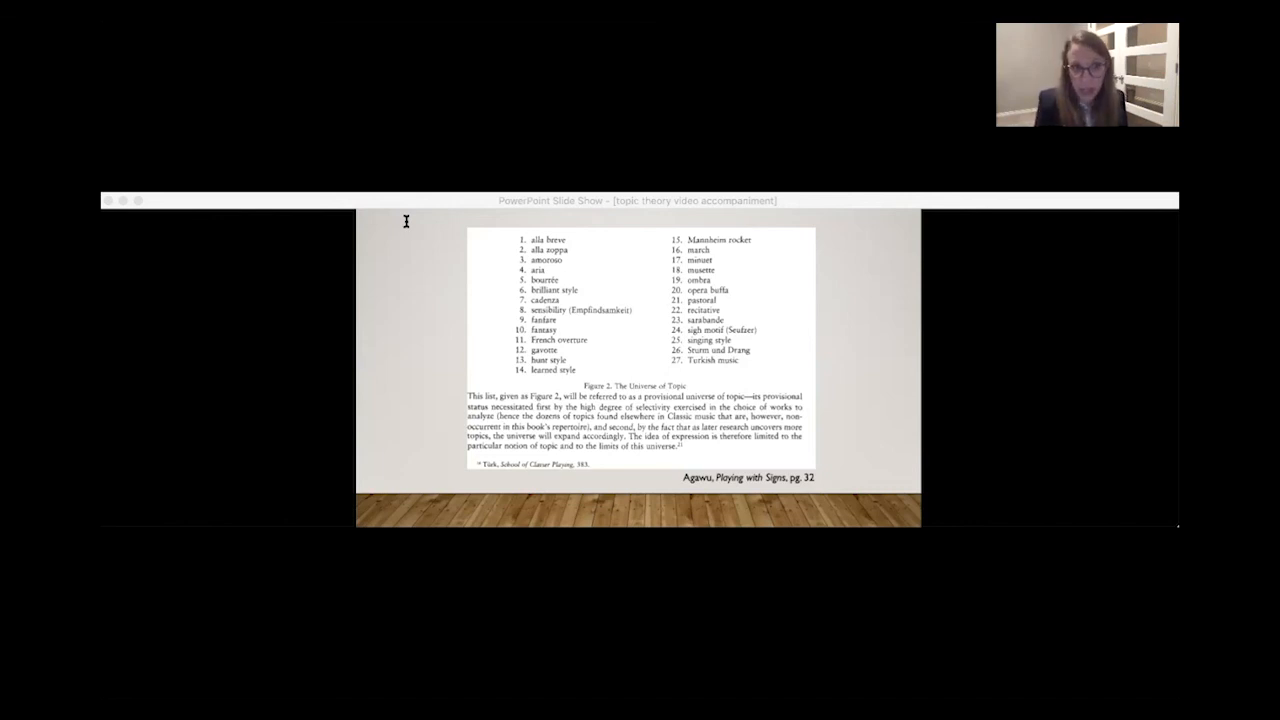
{"action": "mouse_move", "coordinate": [388, 212]}
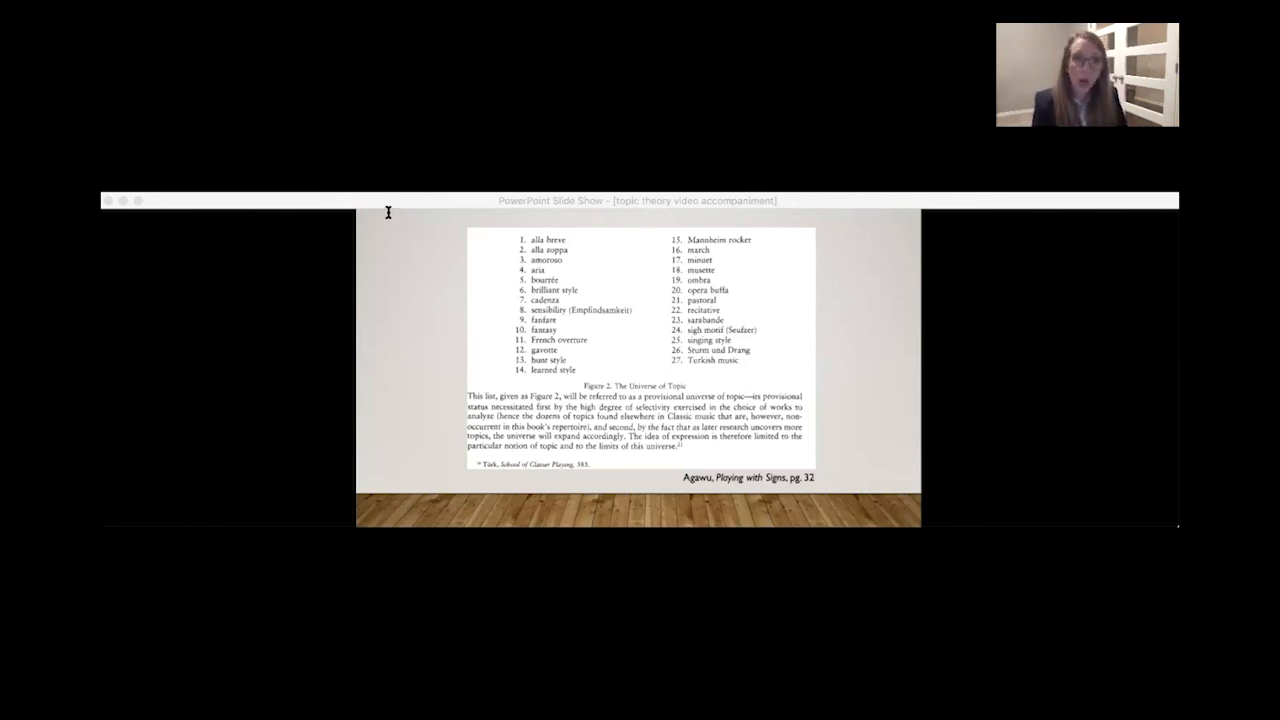